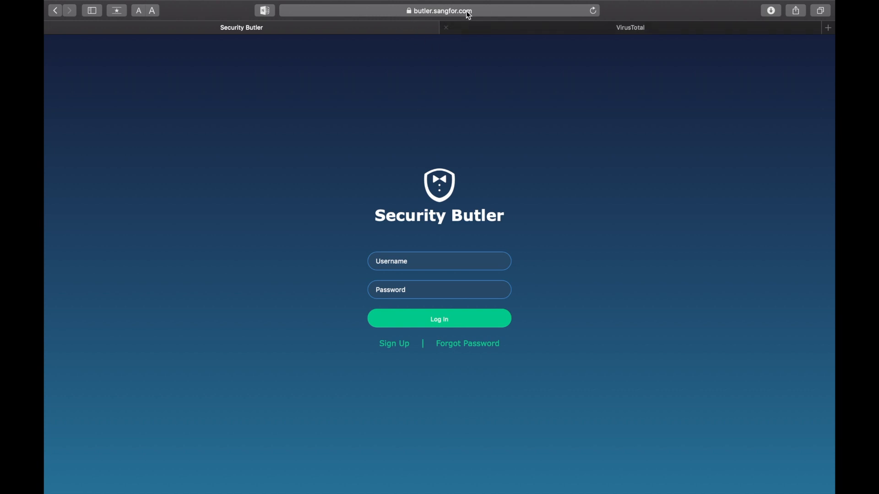
mouse_move(467, 46)
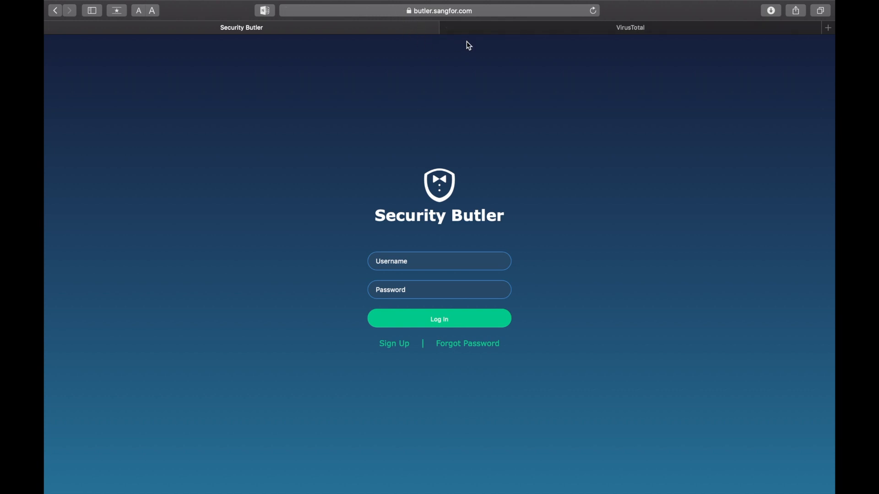
mouse_move(411, 260)
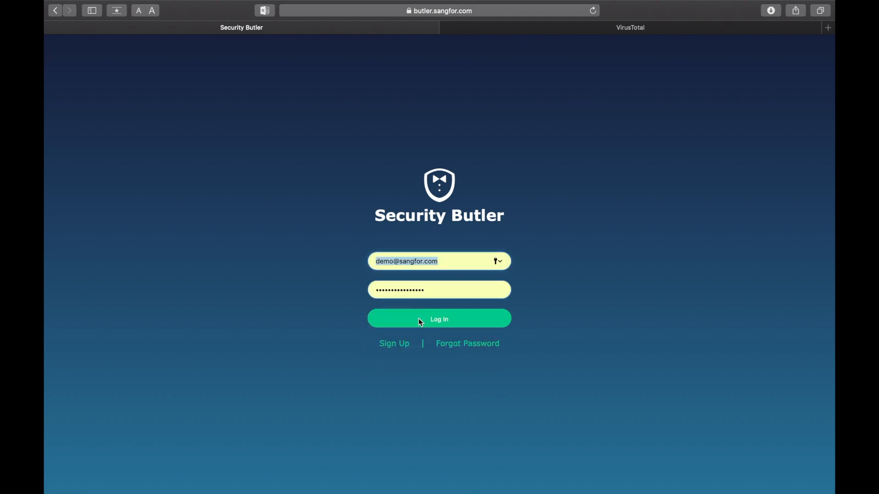
Step: Log in with the saved demo username and password to enter the console dashboard
left_click(440, 319)
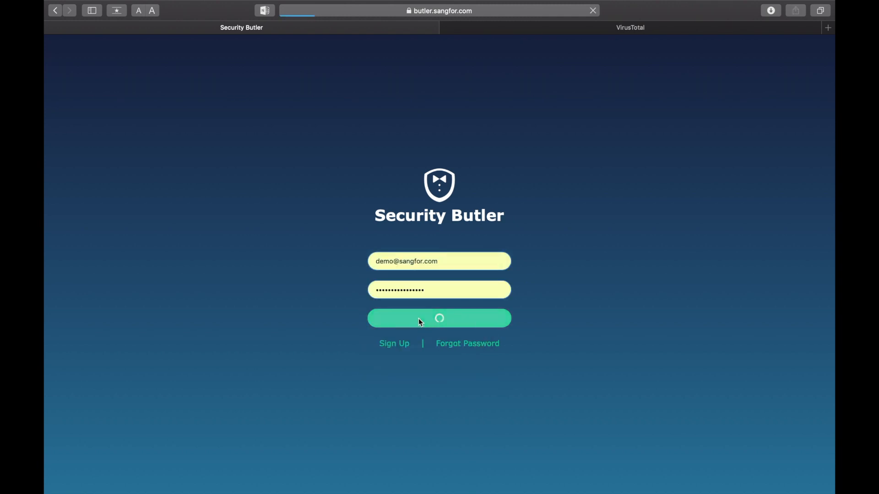
left_click(439, 319)
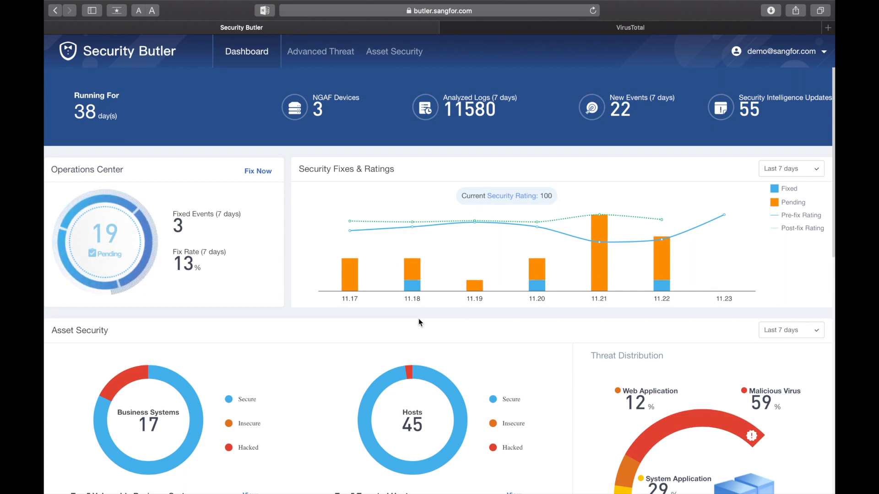
mouse_move(303, 83)
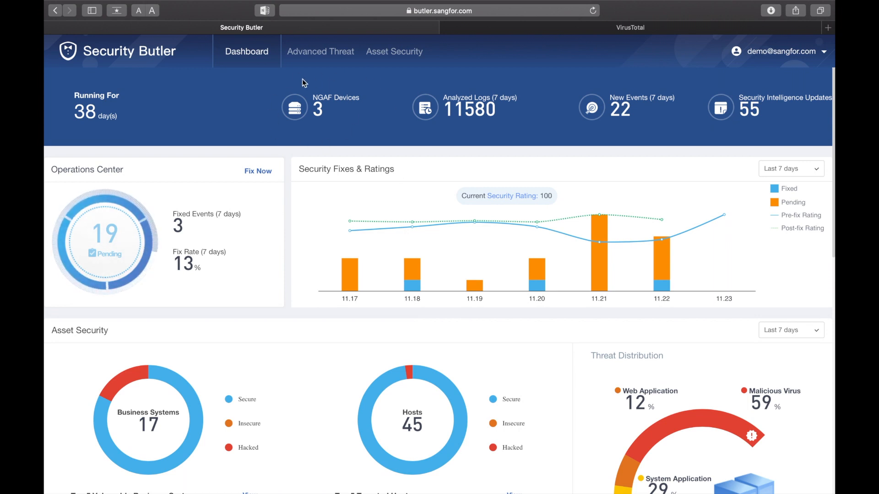
mouse_move(460, 87)
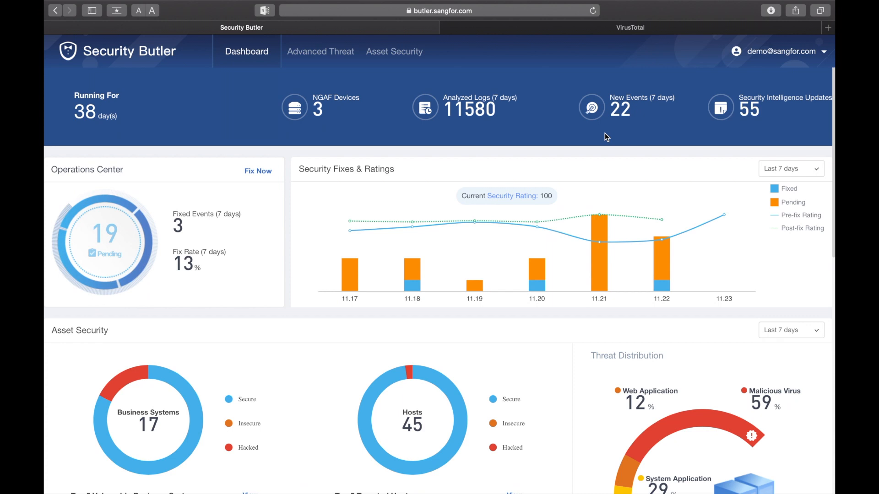
mouse_move(582, 99)
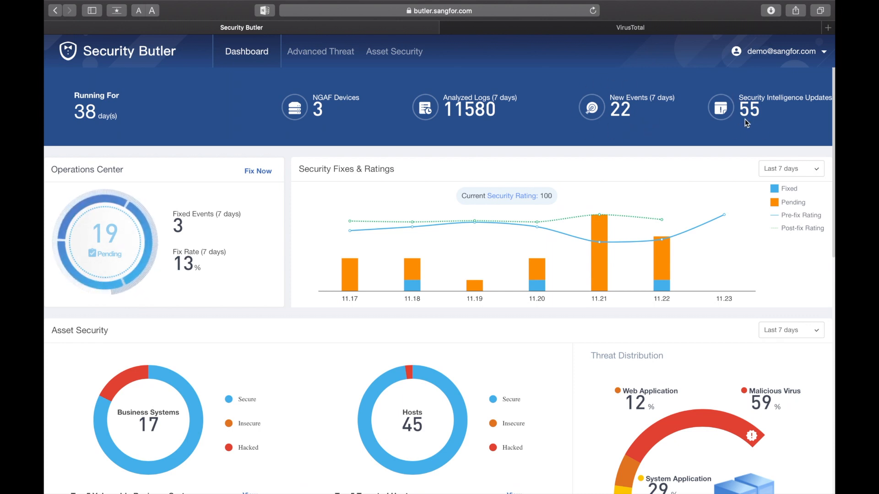
mouse_move(715, 131)
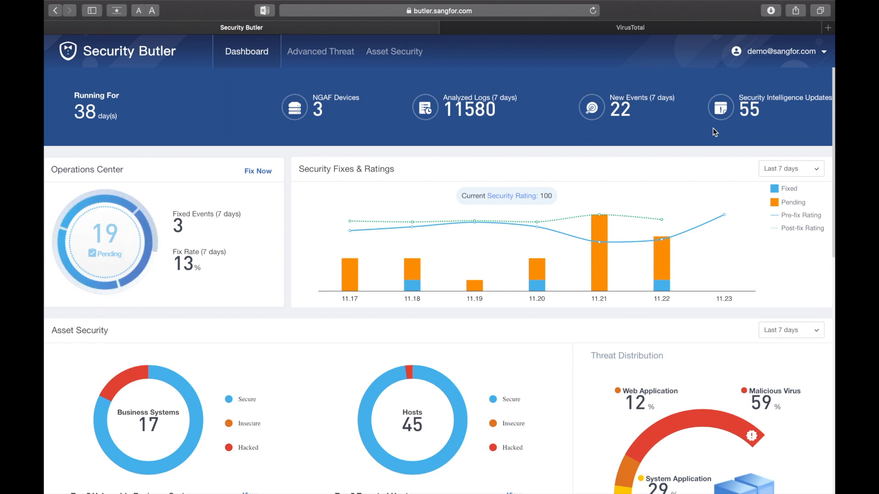
mouse_move(155, 205)
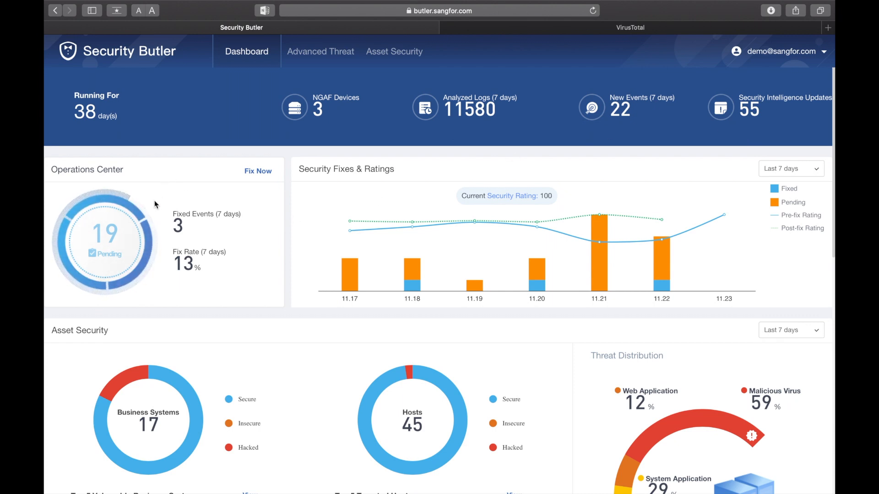
scroll("down", 3)
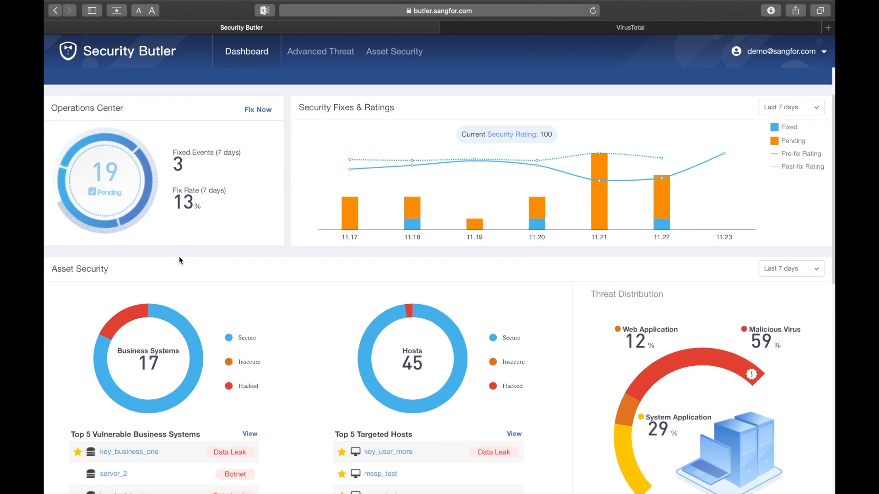
mouse_move(118, 194)
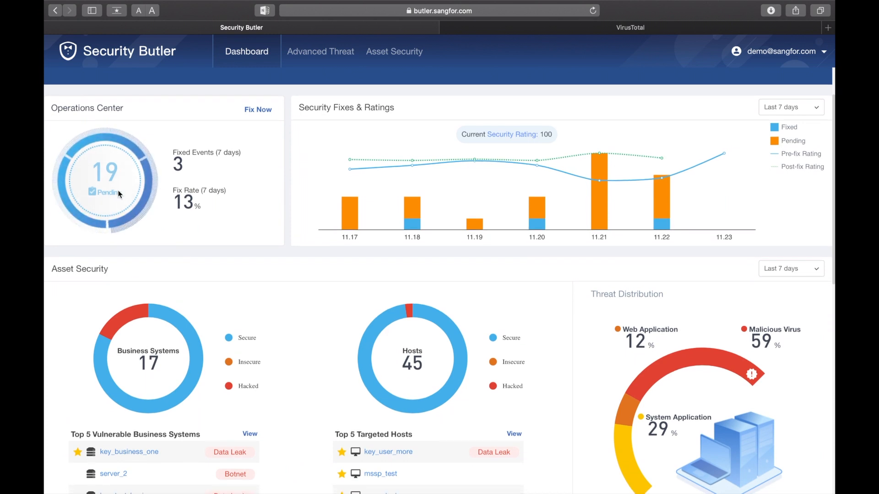
mouse_move(208, 239)
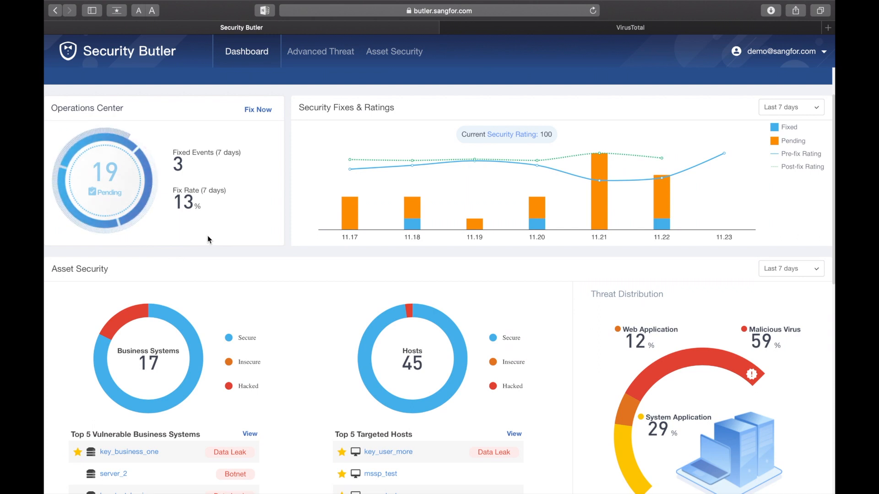
scroll("down", 3)
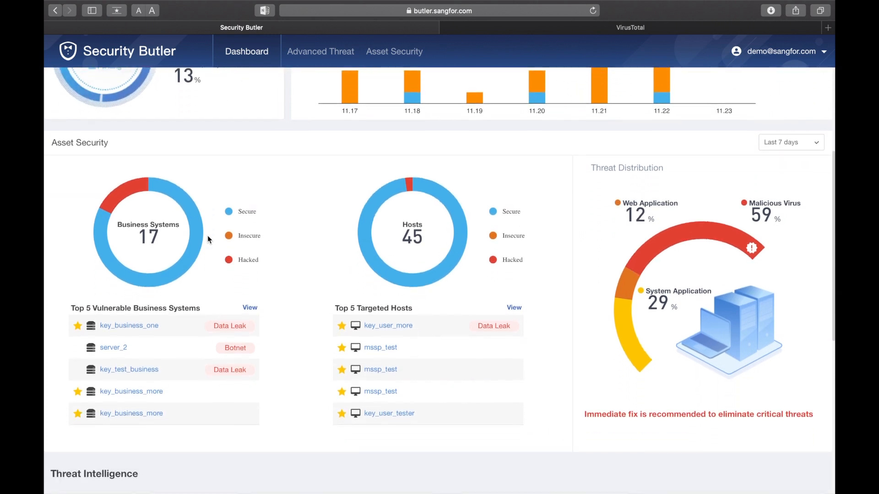
scroll("down", 3)
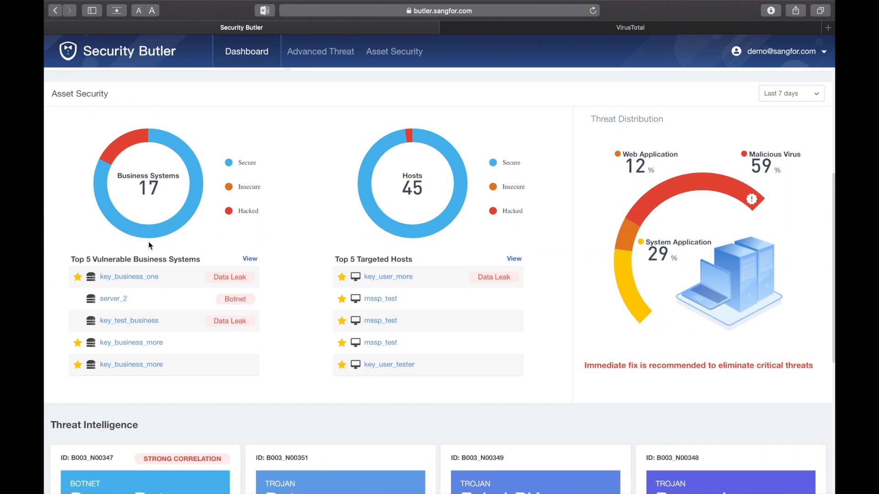
mouse_move(187, 257)
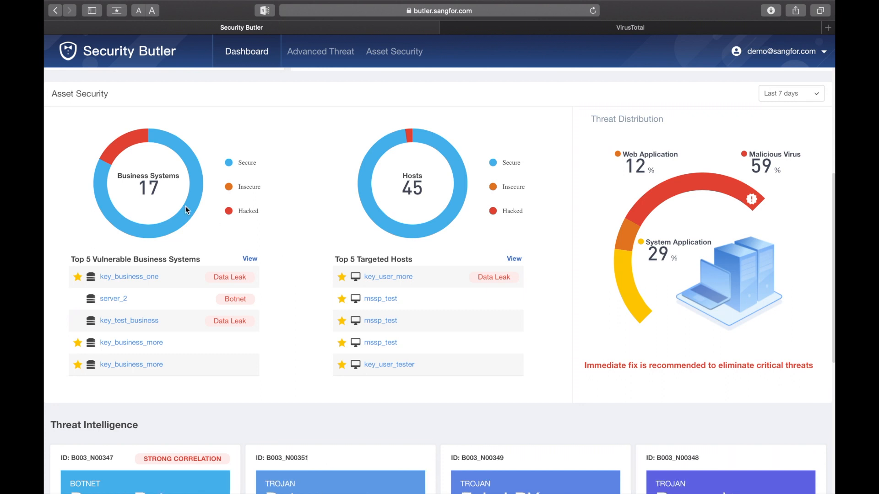
mouse_move(347, 231)
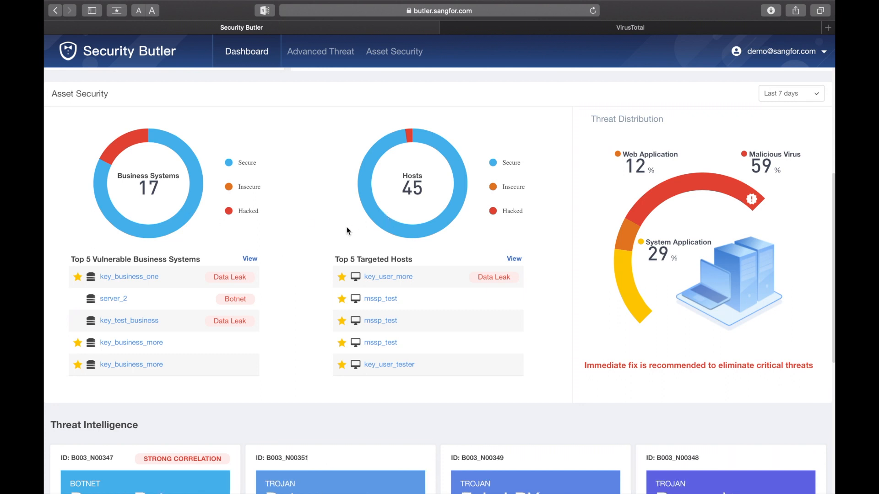
mouse_move(504, 243)
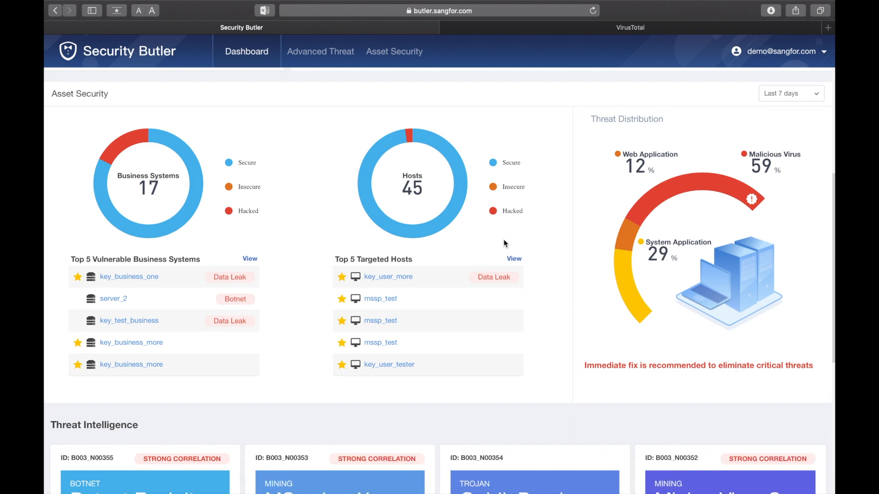
mouse_move(465, 368)
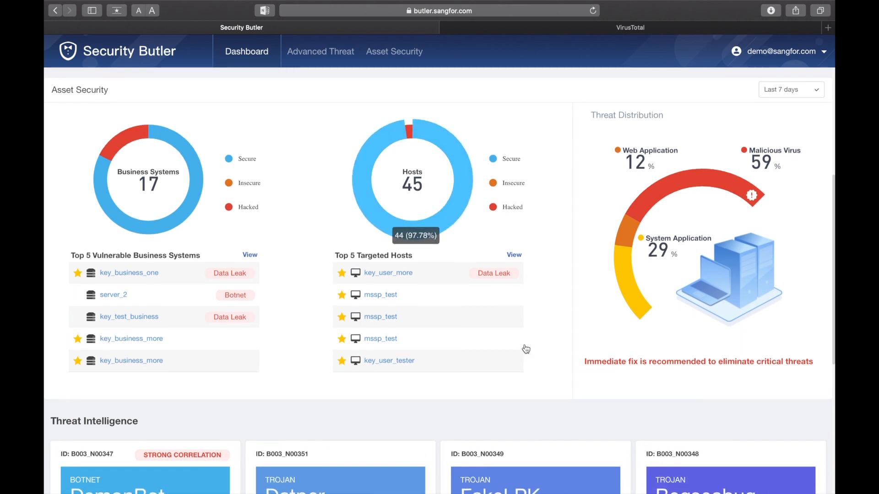
scroll("down", 3)
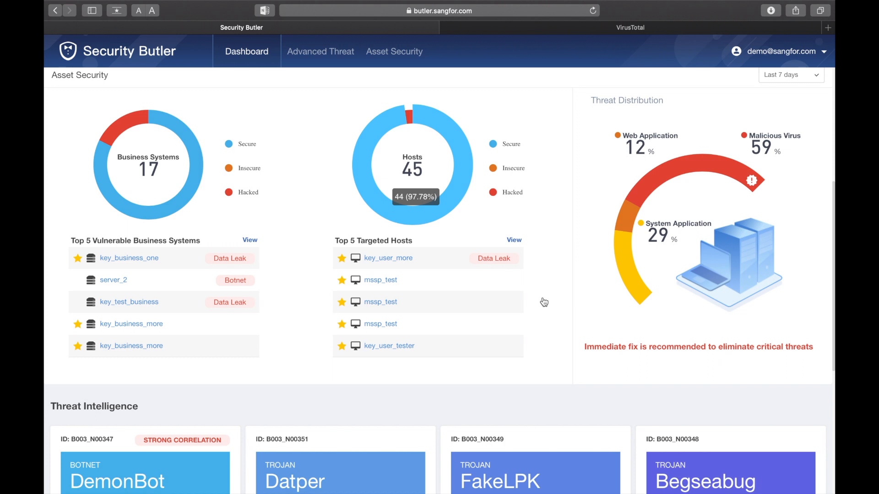
scroll("down", 3)
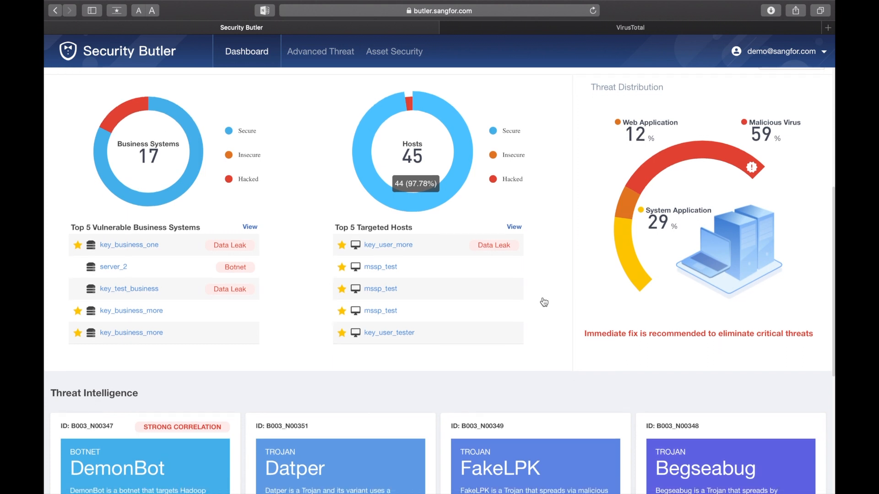
scroll("down", 3)
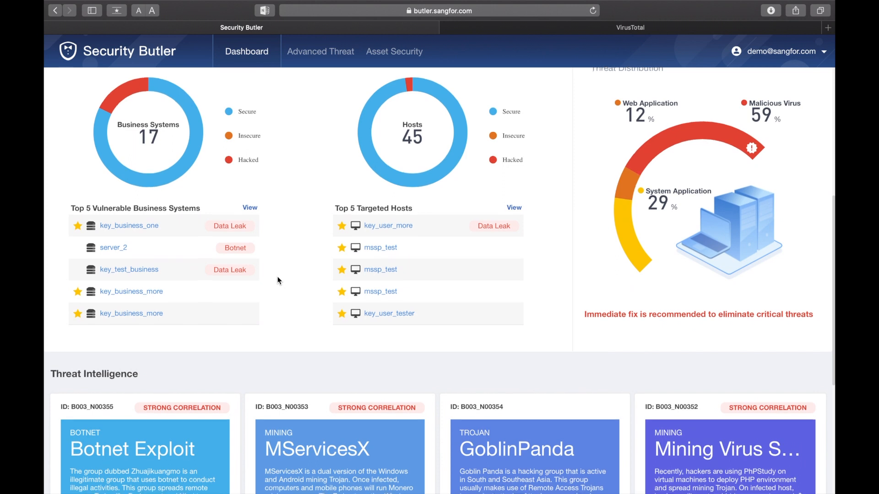
scroll("down", 3)
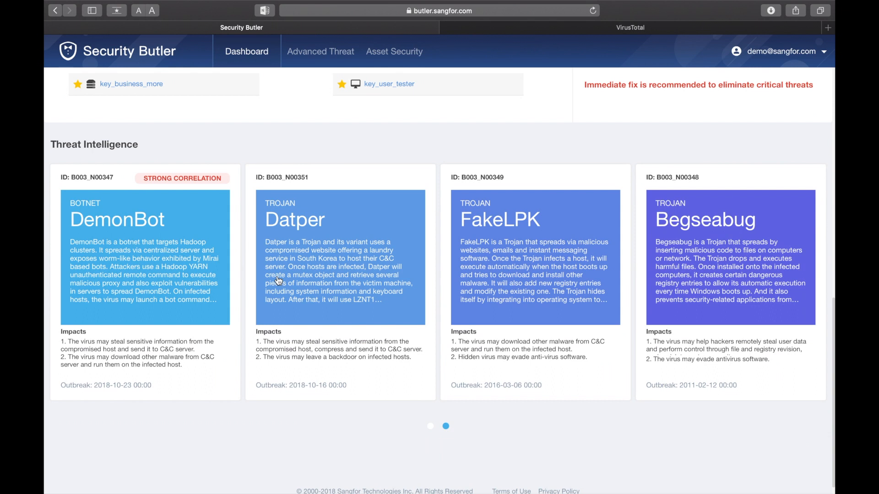
mouse_move(50, 142)
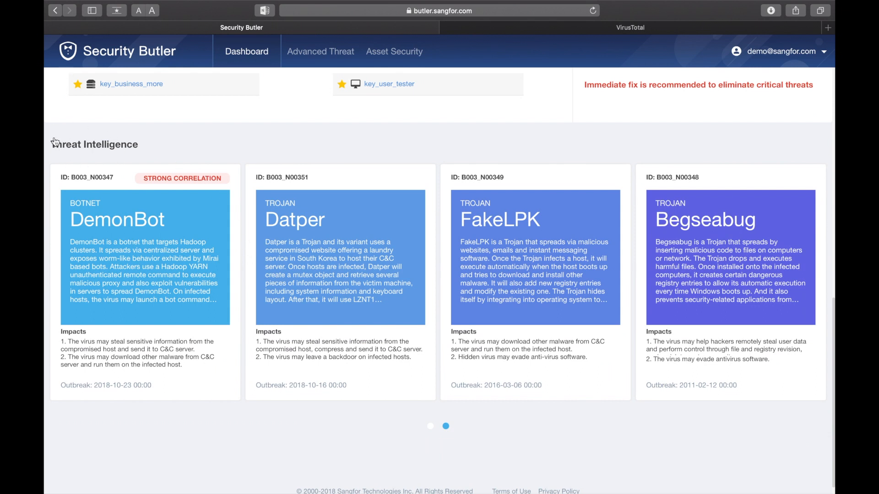
mouse_move(171, 184)
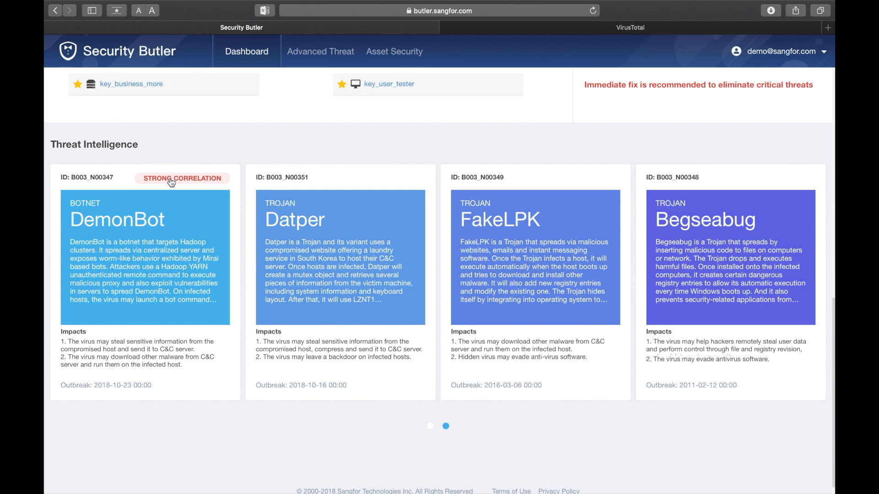
Step: Open the DemonBot card to view its threat intelligence description, impacts and solutions
left_click(144, 258)
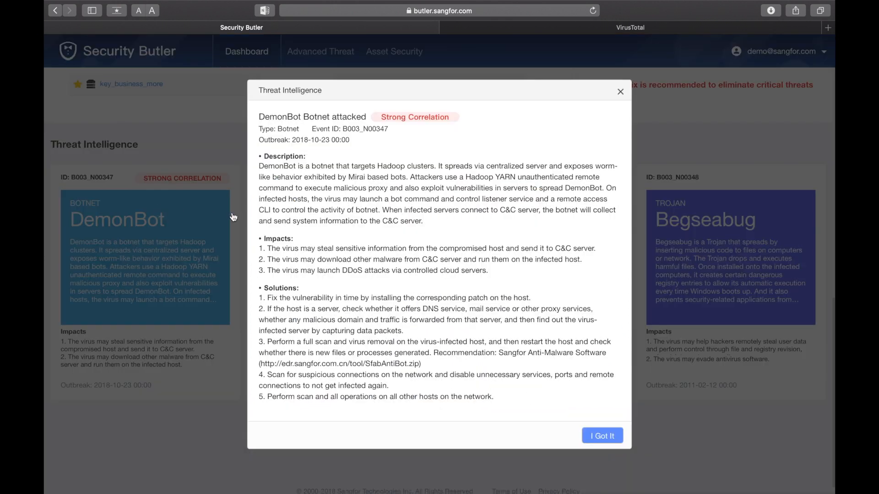
mouse_move(331, 183)
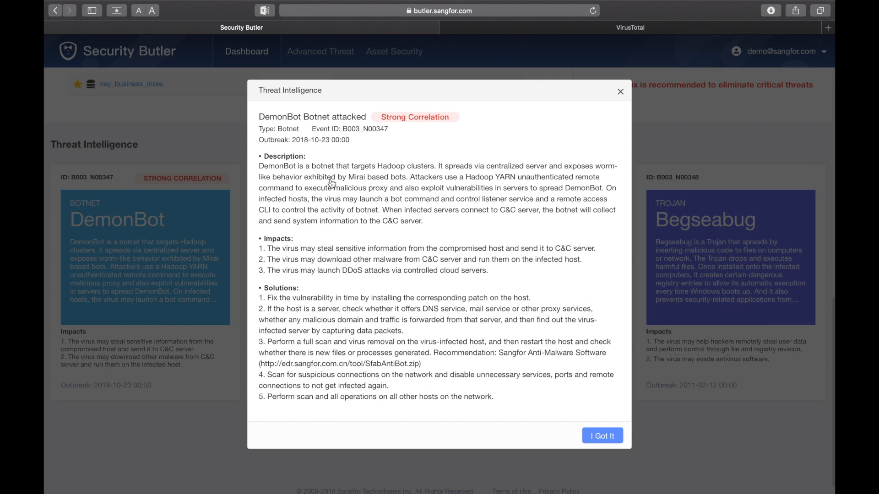
mouse_move(446, 107)
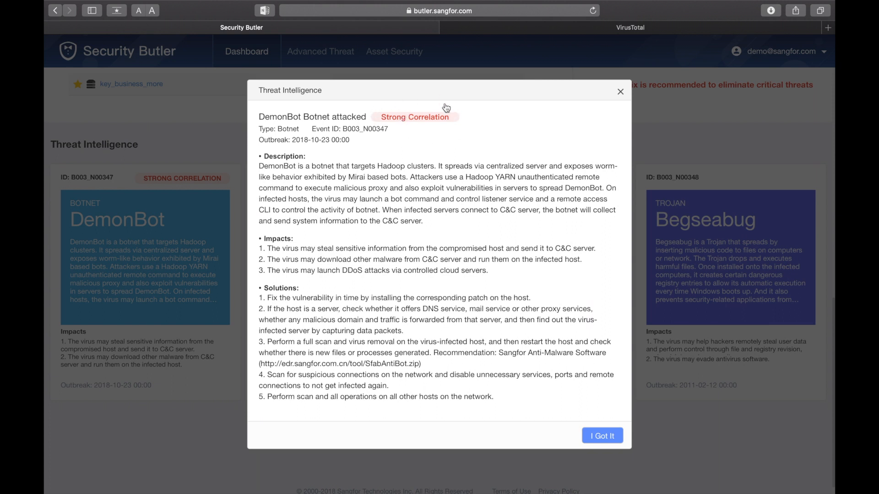
mouse_move(452, 133)
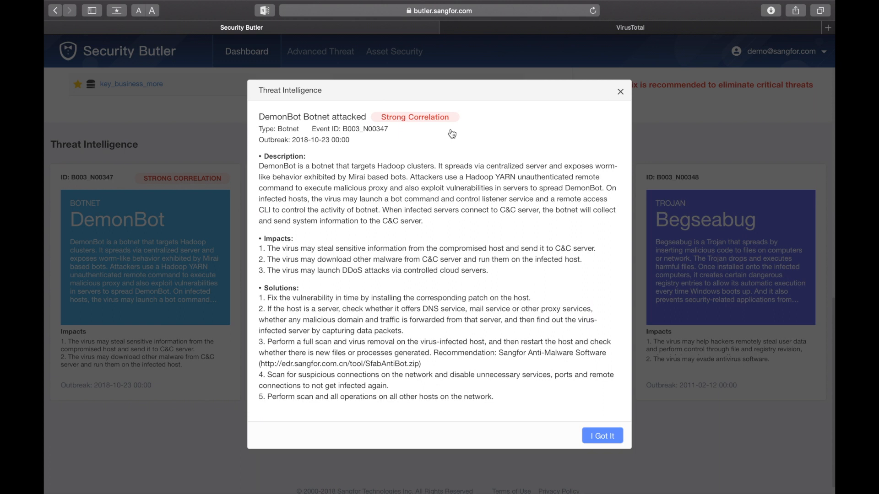
mouse_move(597, 108)
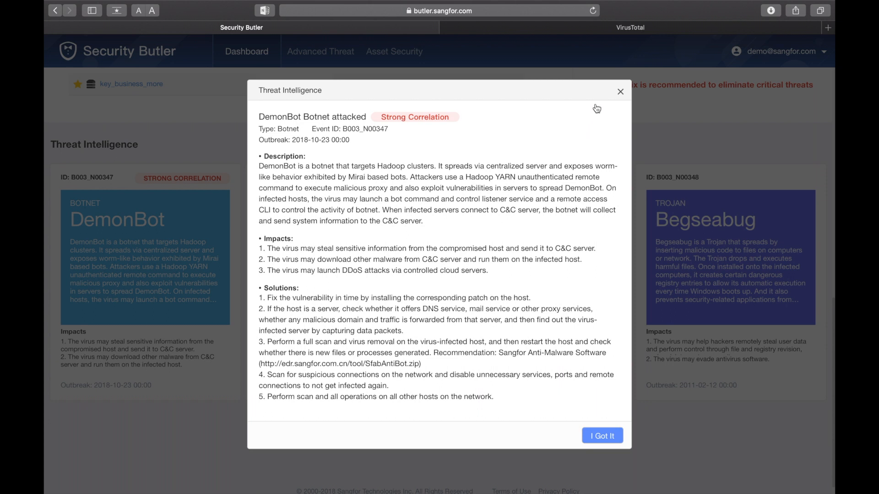
mouse_move(619, 97)
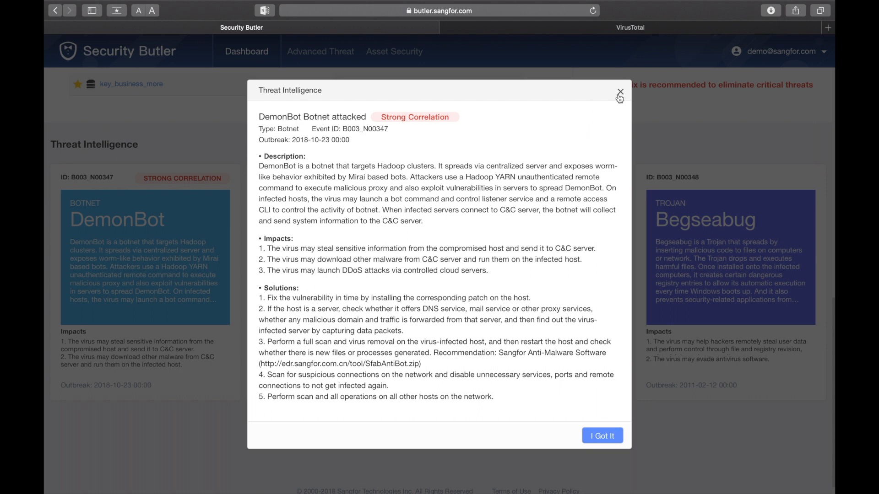
mouse_move(621, 96)
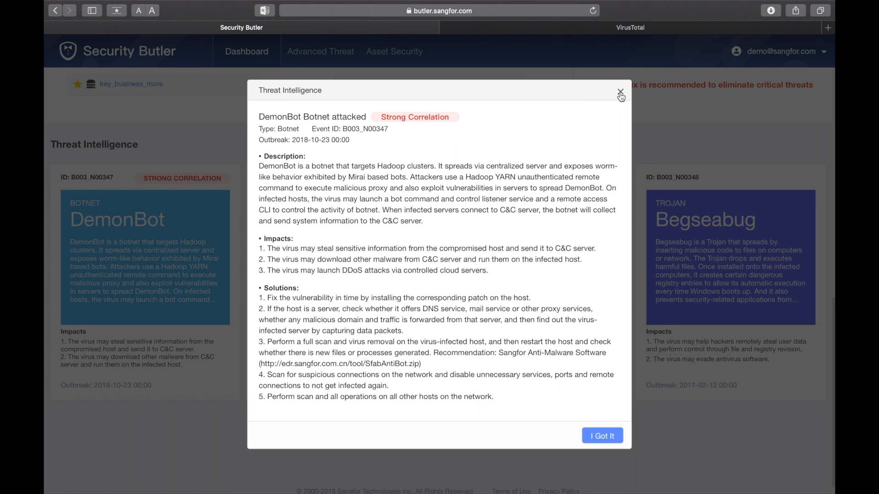
Step: Close the DemonBot report, keep Asset Security at 'Last 7 days', and return to the summary figures
left_click(619, 91)
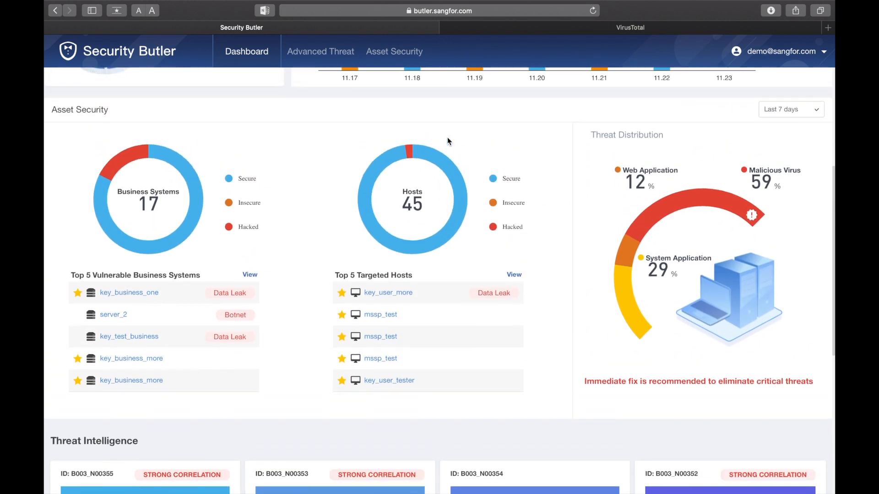
left_click(790, 109)
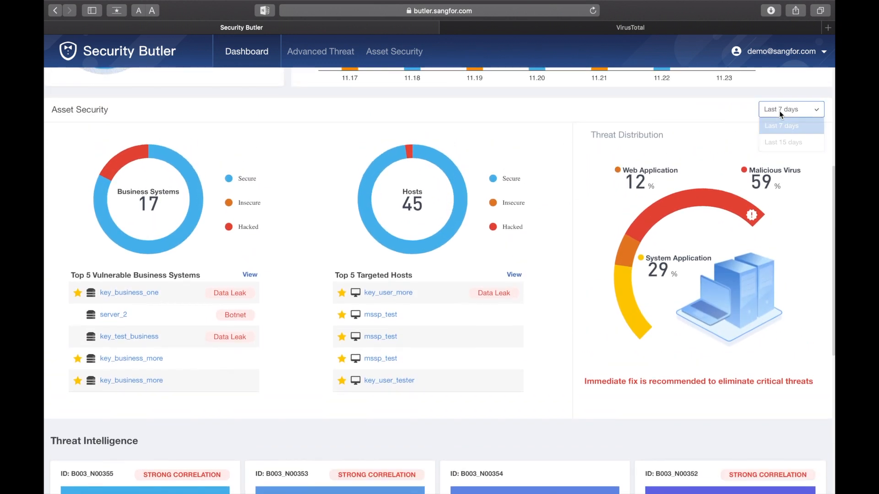
left_click(781, 125)
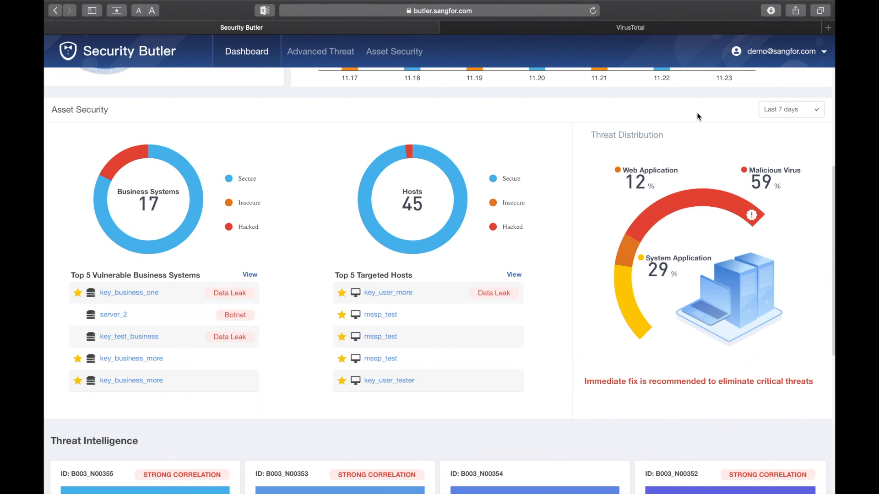
scroll("down", 3)
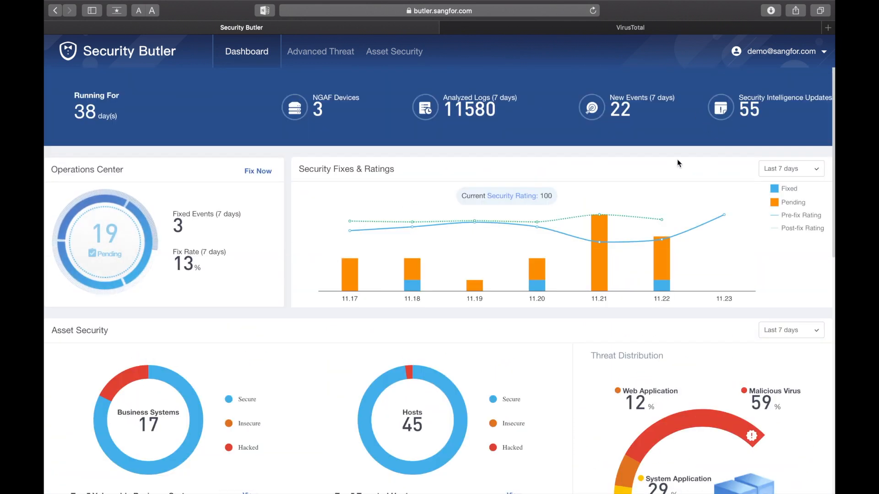
Step: Go to the Advanced Threat page with the outsider attack map and pending security events
left_click(320, 51)
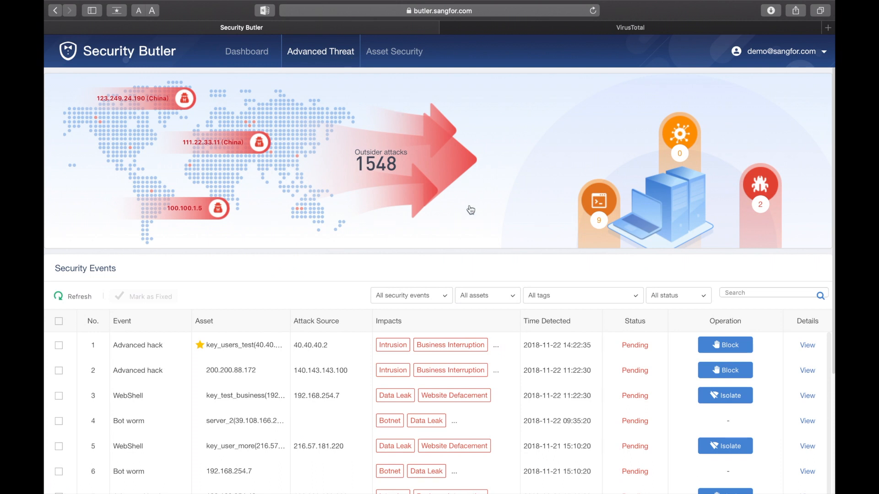
mouse_move(441, 250)
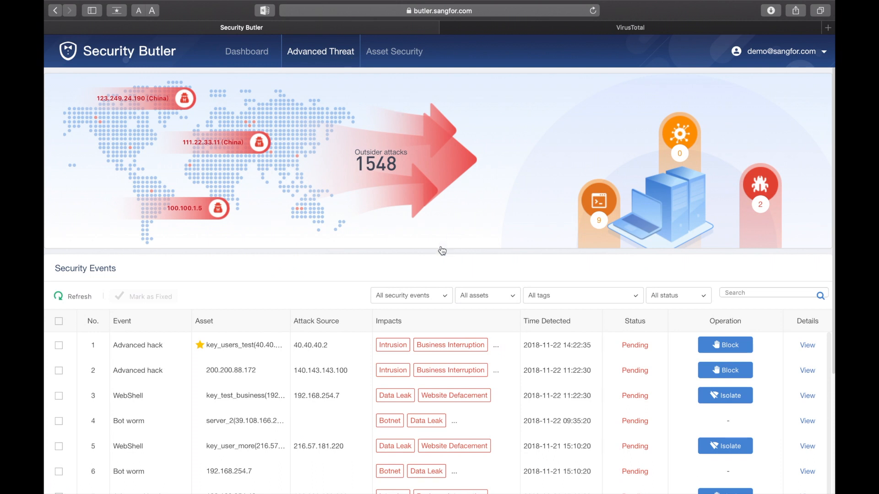
mouse_move(258, 100)
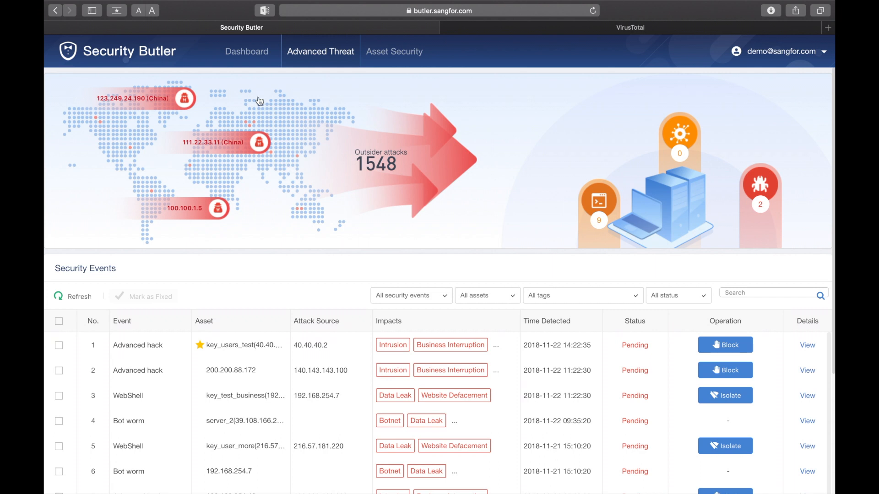
mouse_move(411, 247)
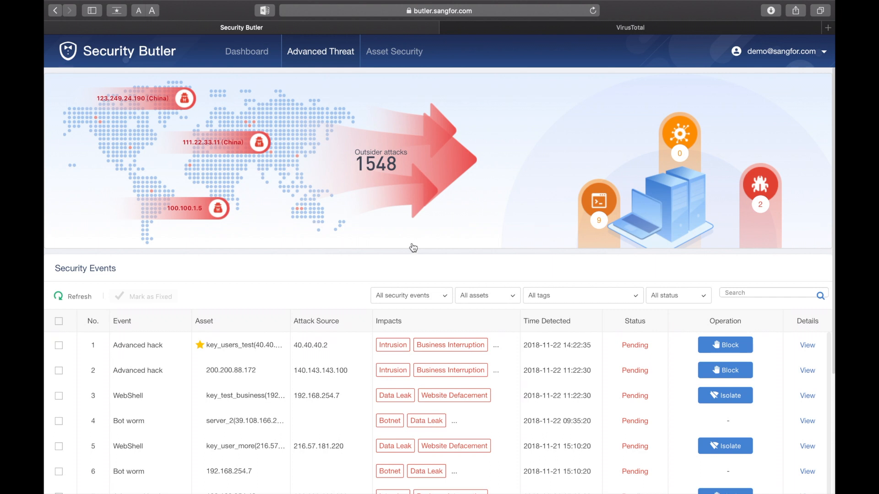
mouse_move(572, 177)
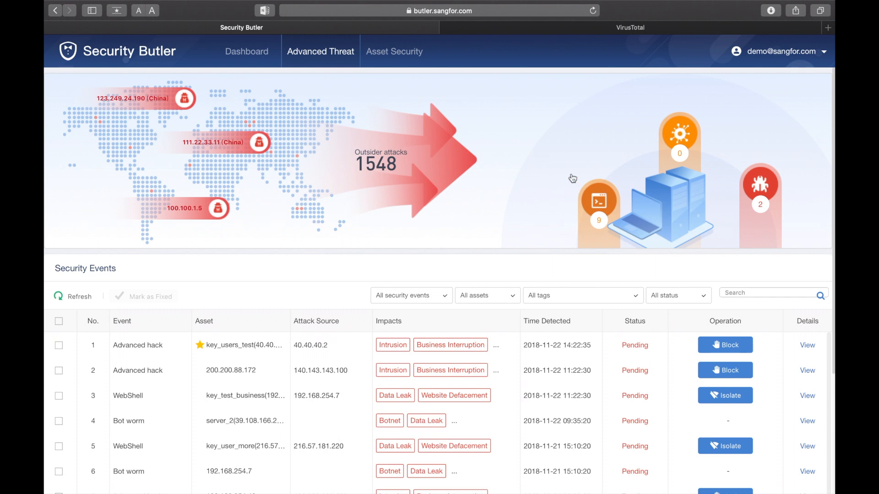
mouse_move(652, 216)
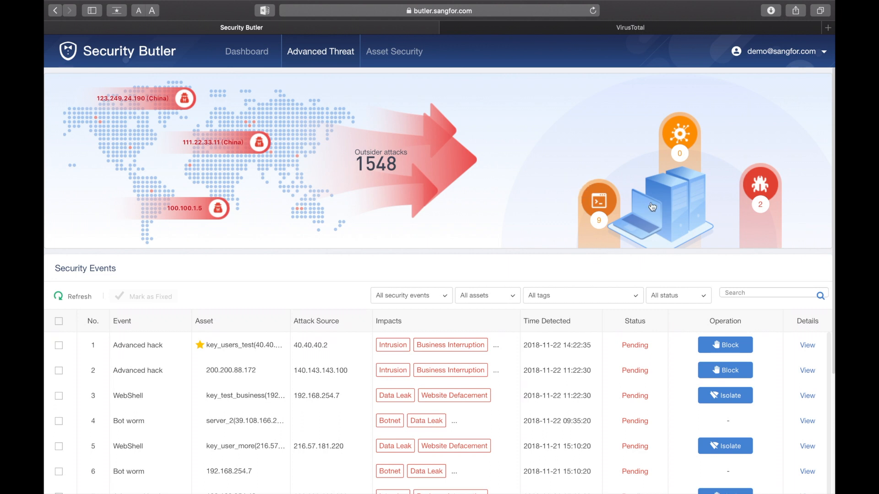
mouse_move(729, 157)
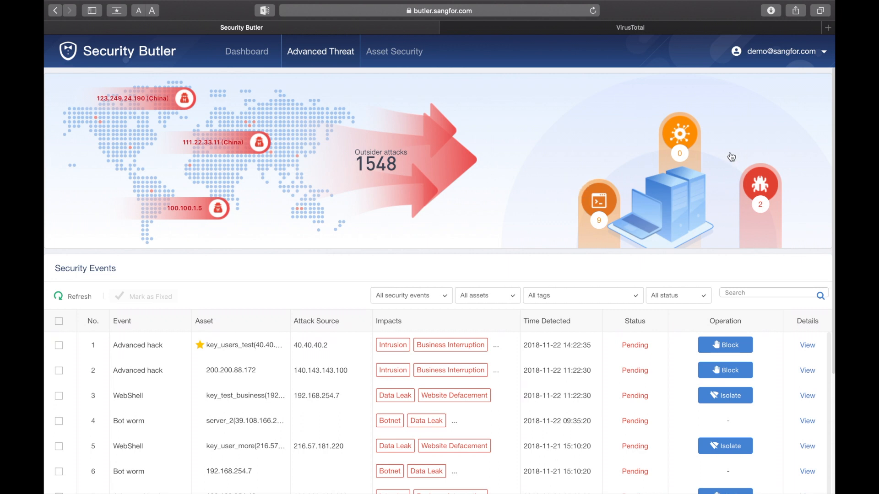
mouse_move(781, 221)
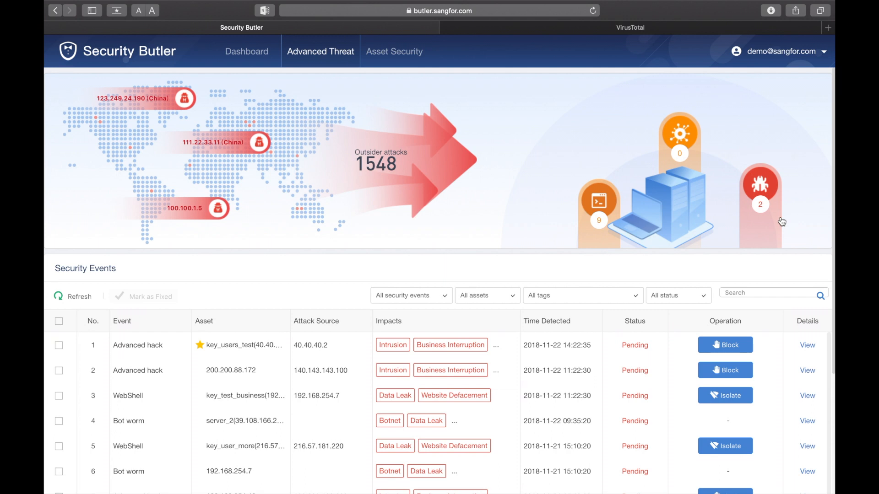
scroll("down", 3)
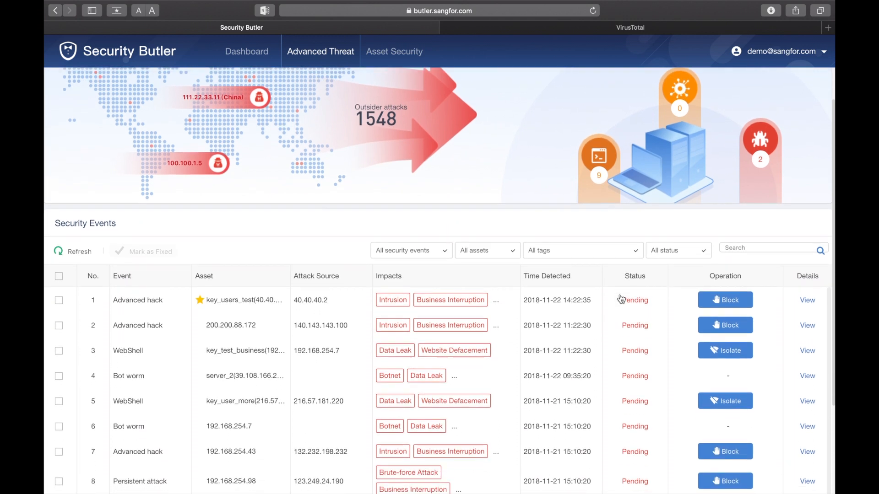
scroll("down", 3)
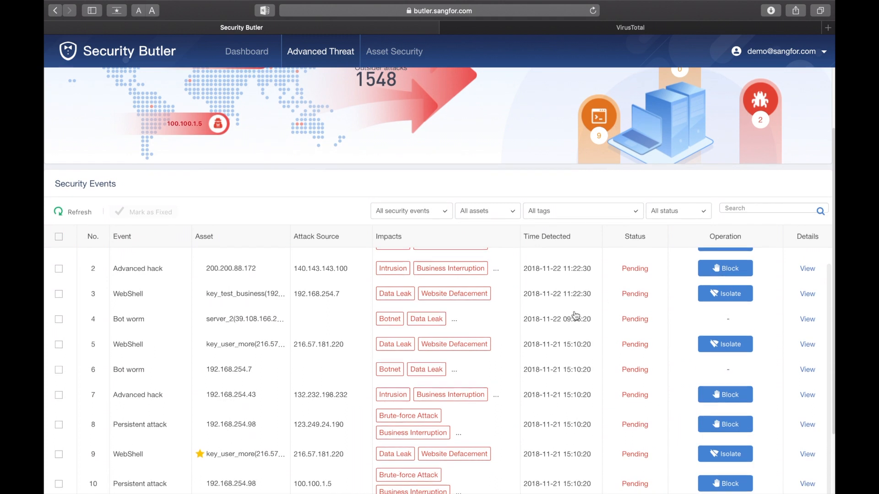
scroll("down", 3)
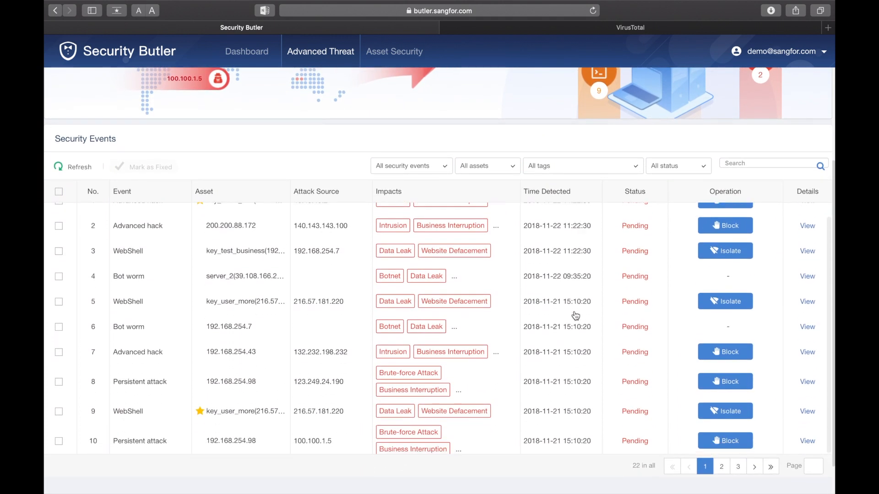
scroll("down", 3)
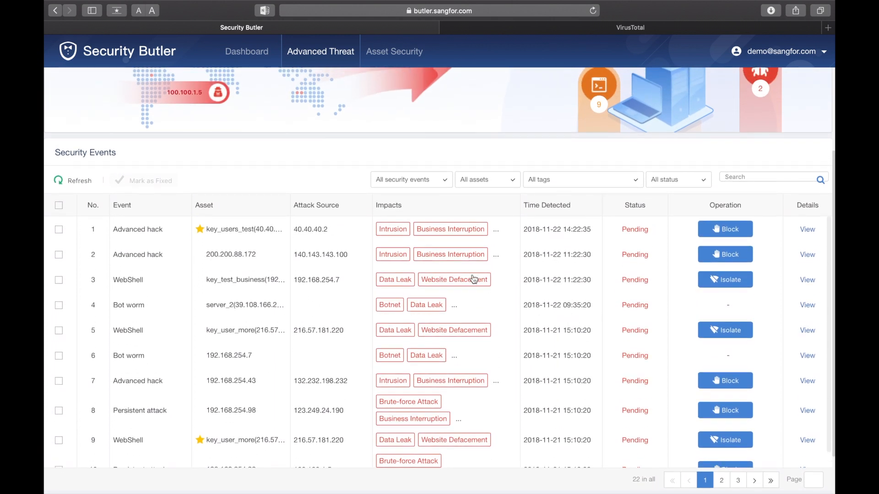
Step: Filter the security events list to 'Persistent attack', leaving five events
left_click(410, 180)
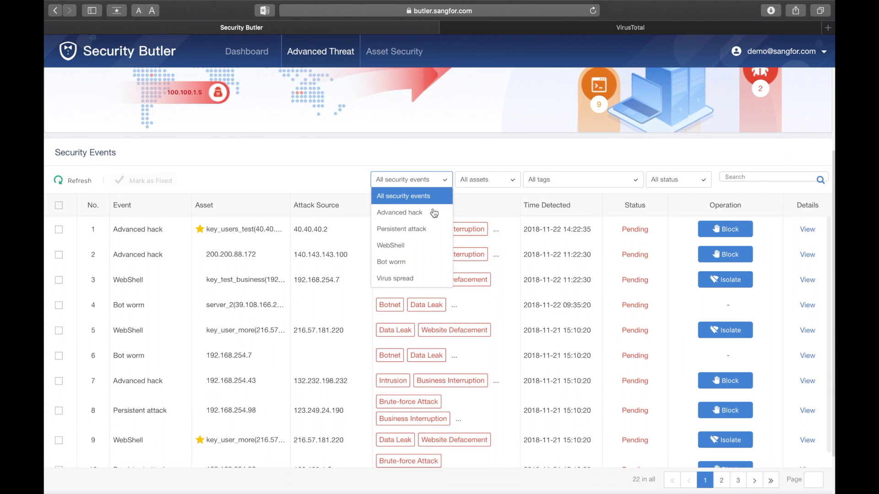
left_click(401, 229)
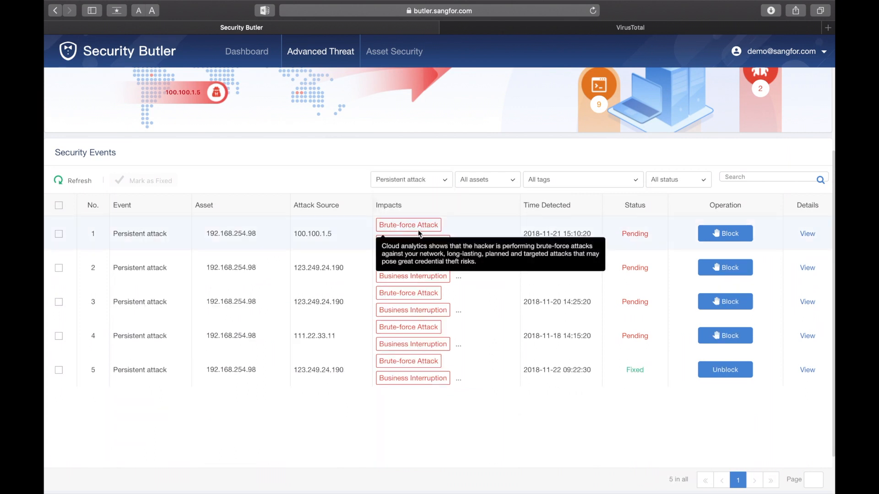
mouse_move(267, 220)
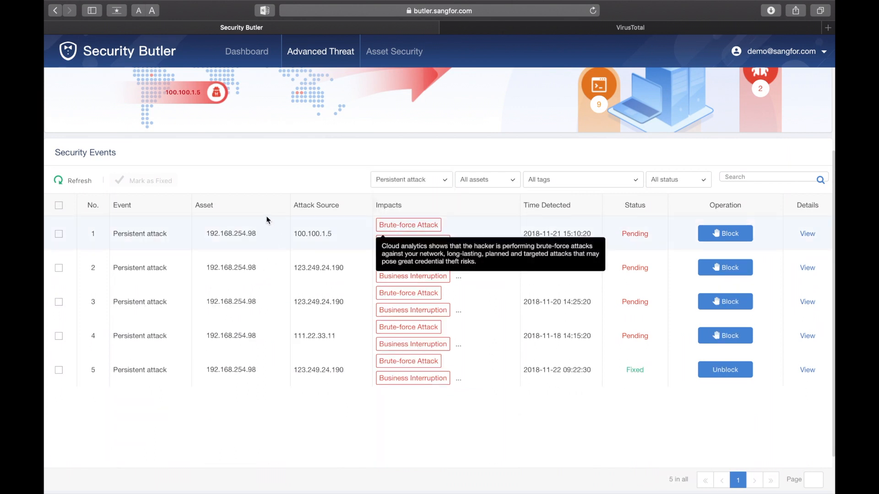
mouse_move(341, 267)
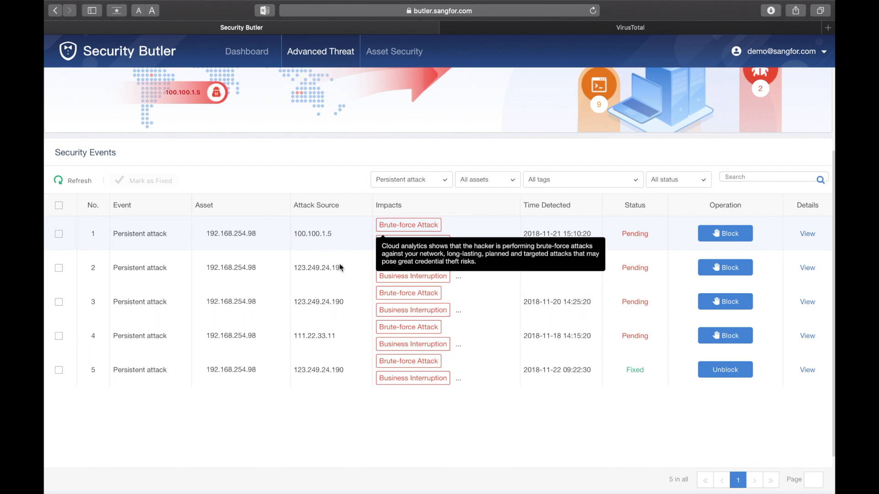
mouse_move(350, 222)
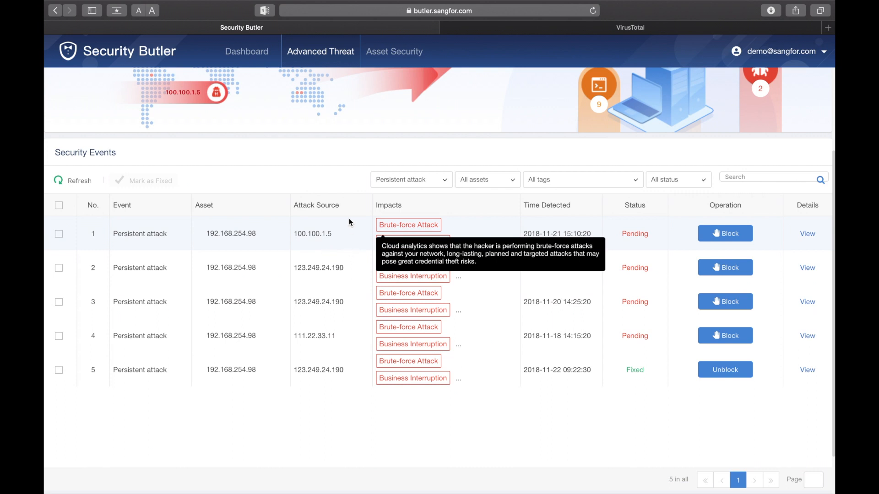
mouse_move(509, 269)
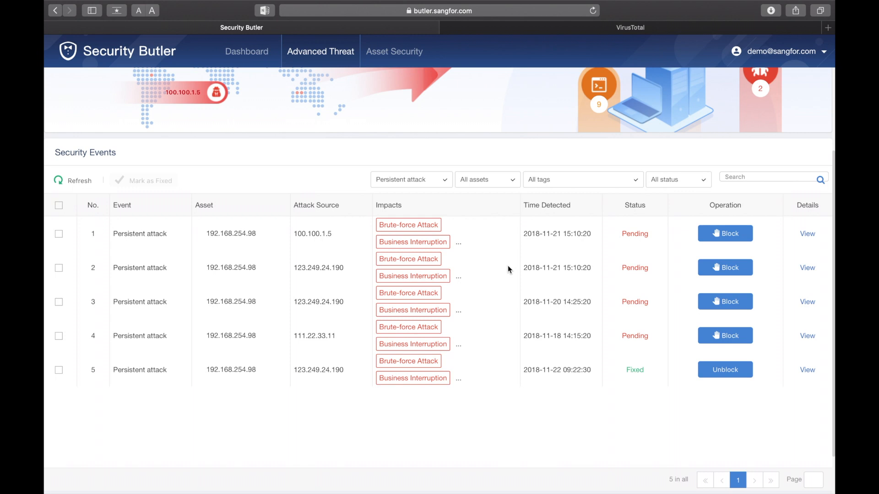
mouse_move(538, 267)
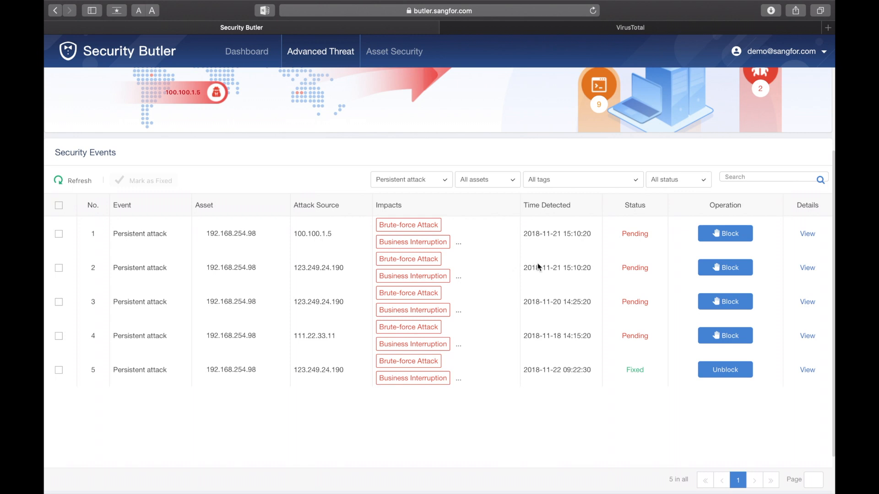
mouse_move(611, 268)
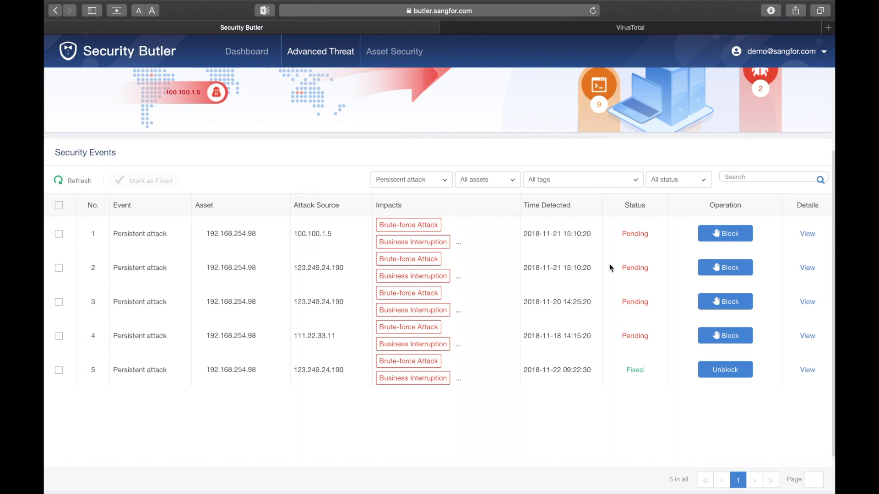
left_click(725, 268)
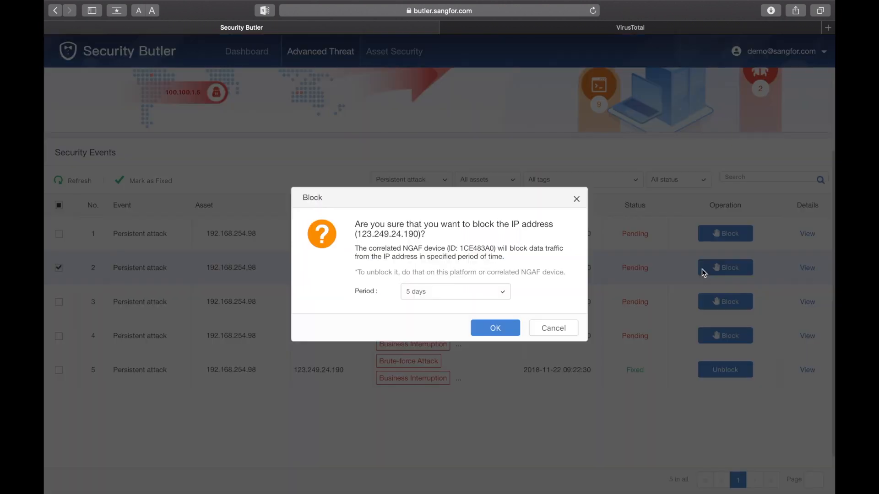
mouse_move(546, 266)
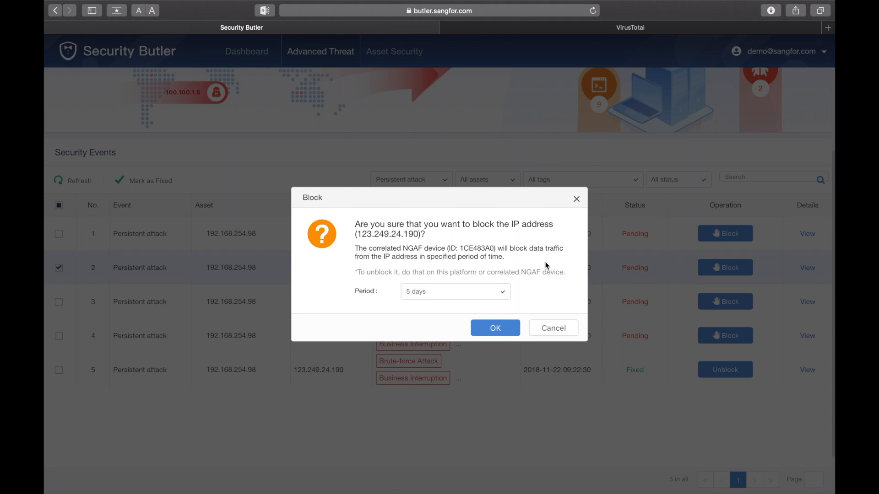
mouse_move(554, 328)
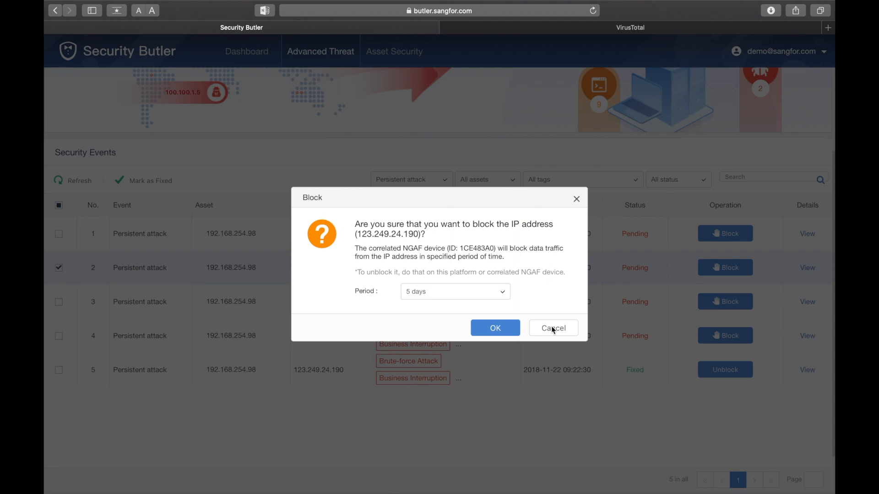
left_click(554, 328)
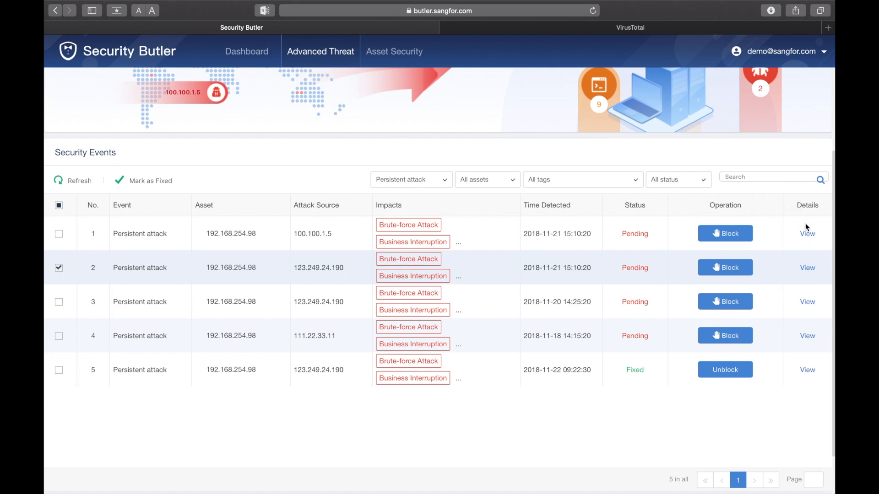
mouse_move(792, 278)
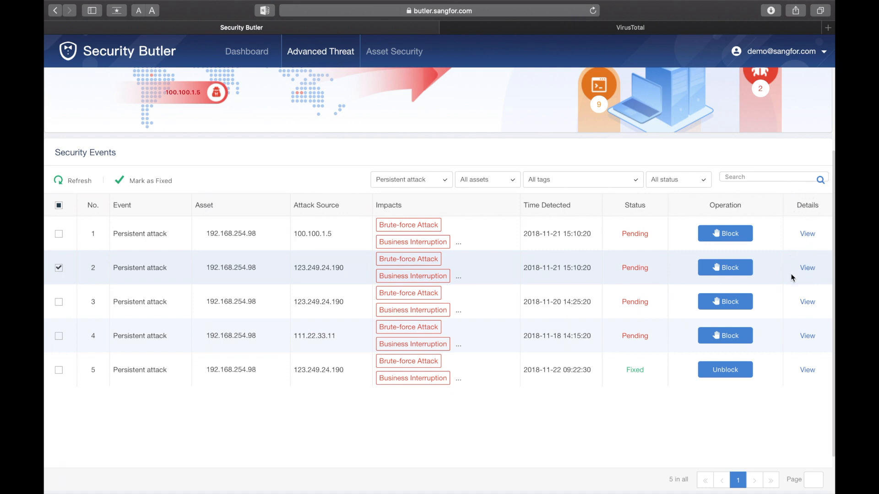
mouse_move(808, 267)
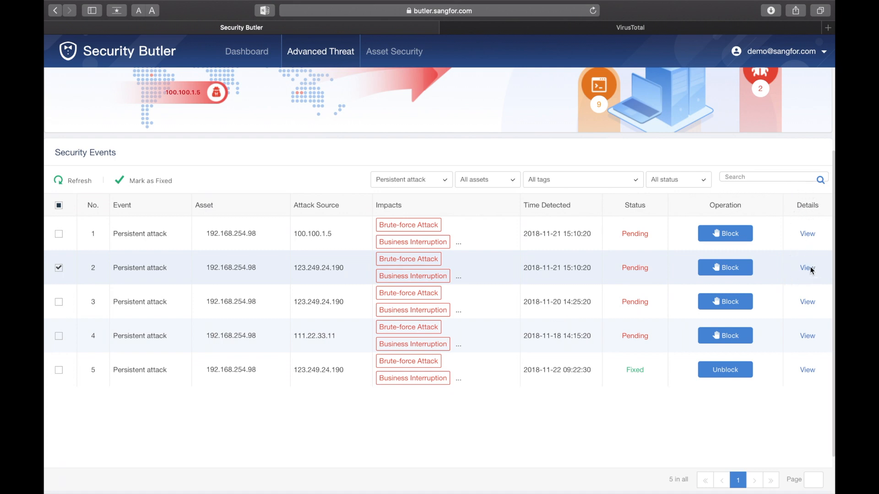
left_click(807, 267)
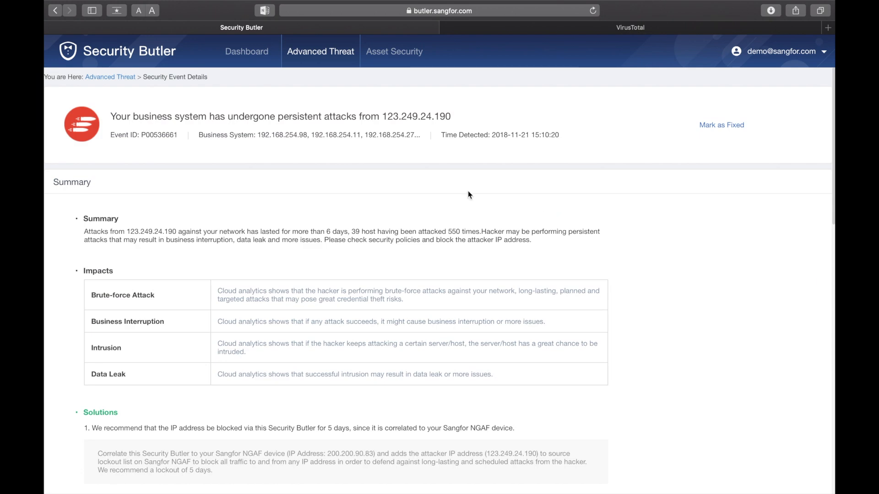
mouse_move(298, 180)
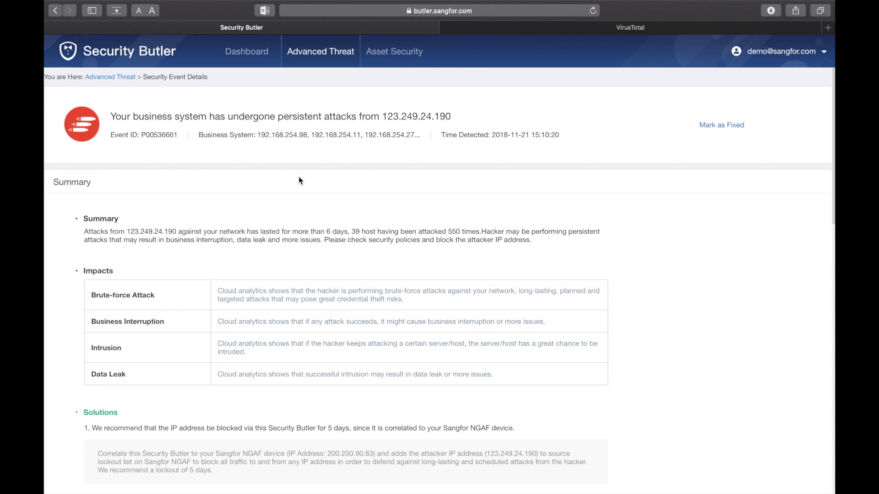
scroll("down", 3)
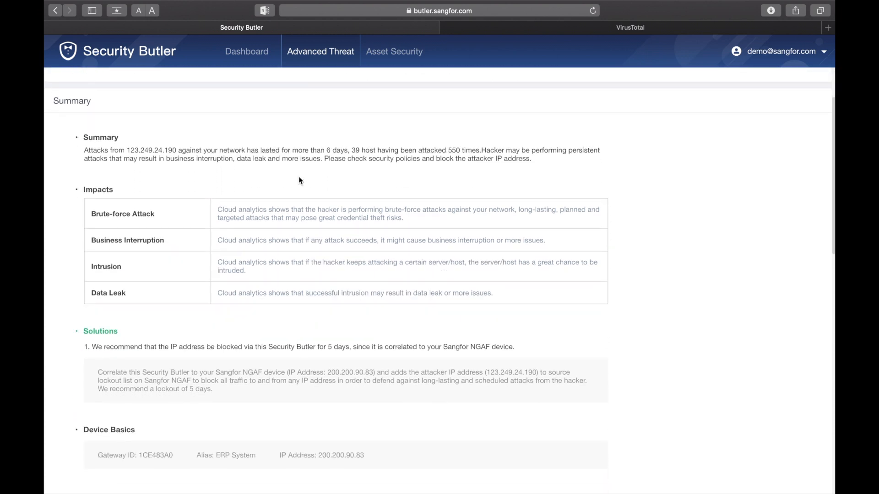
mouse_move(216, 432)
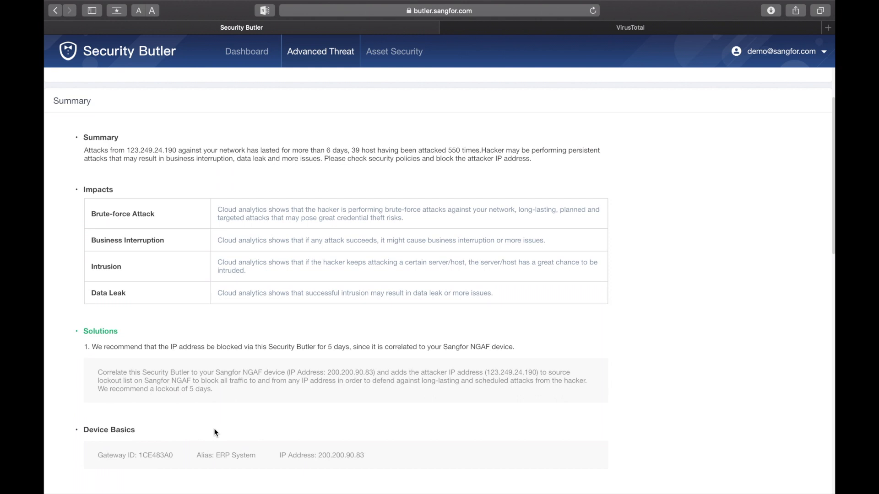
scroll("down", 3)
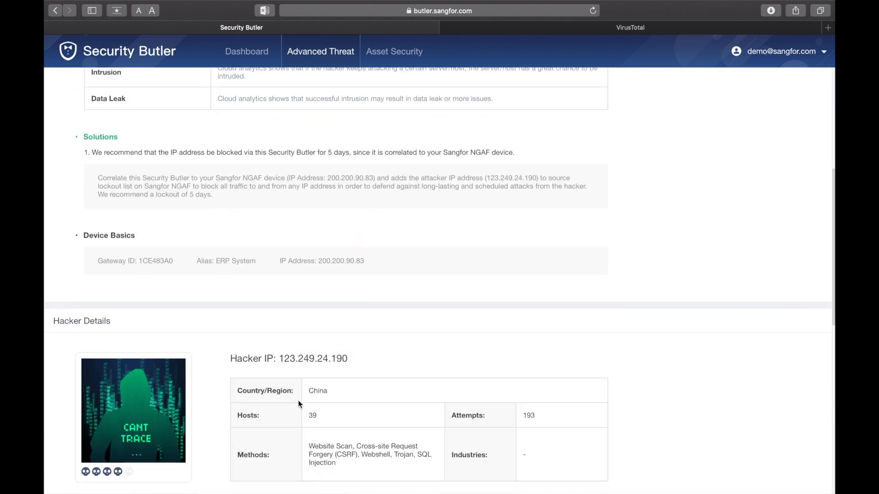
scroll("down", 3)
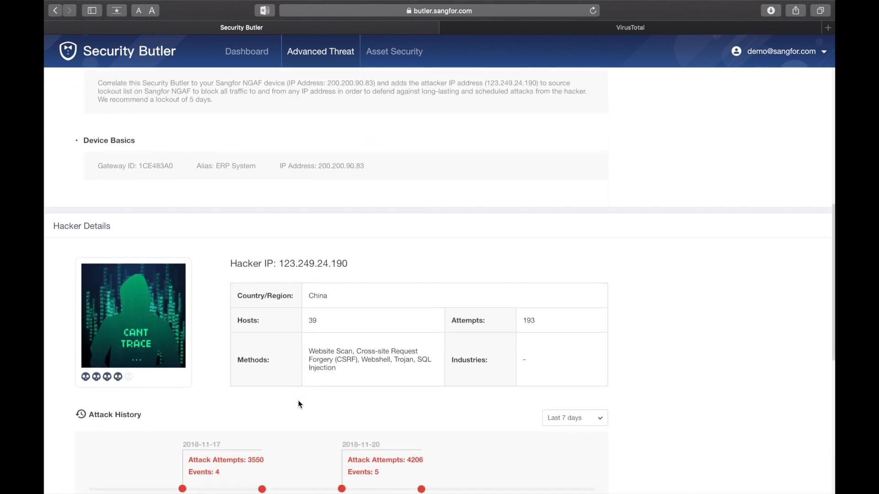
scroll("down", 3)
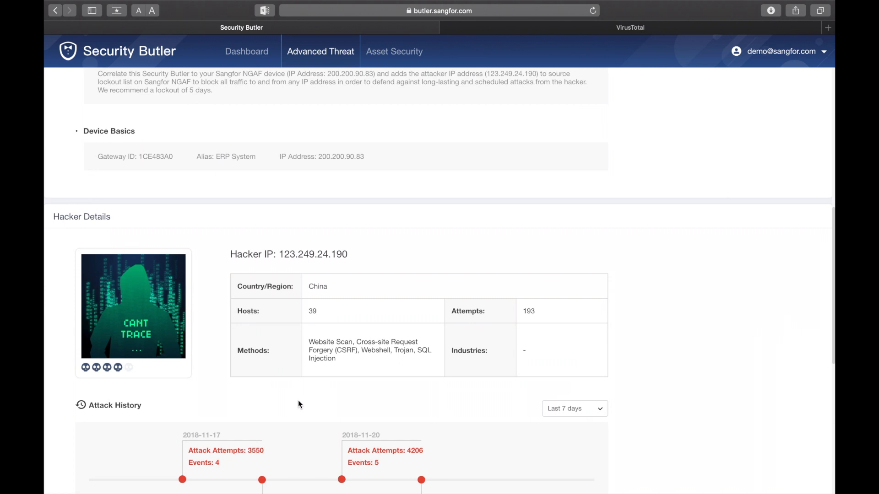
scroll("down", 3)
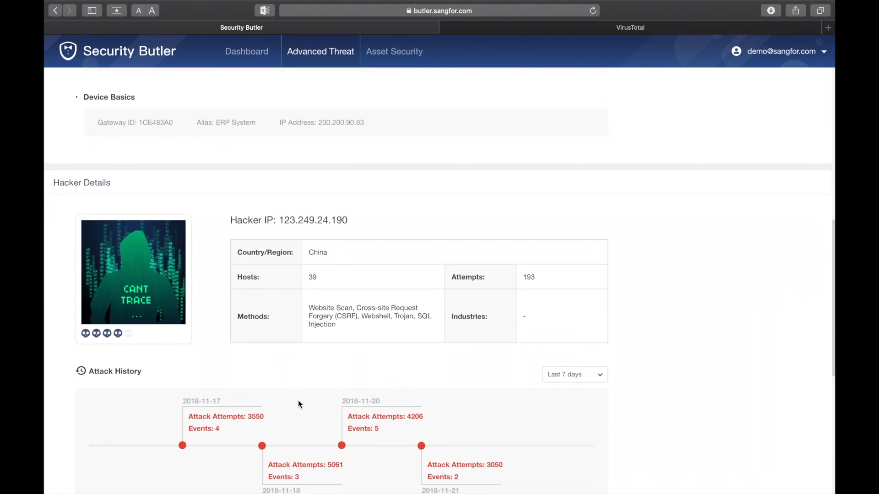
scroll("down", 3)
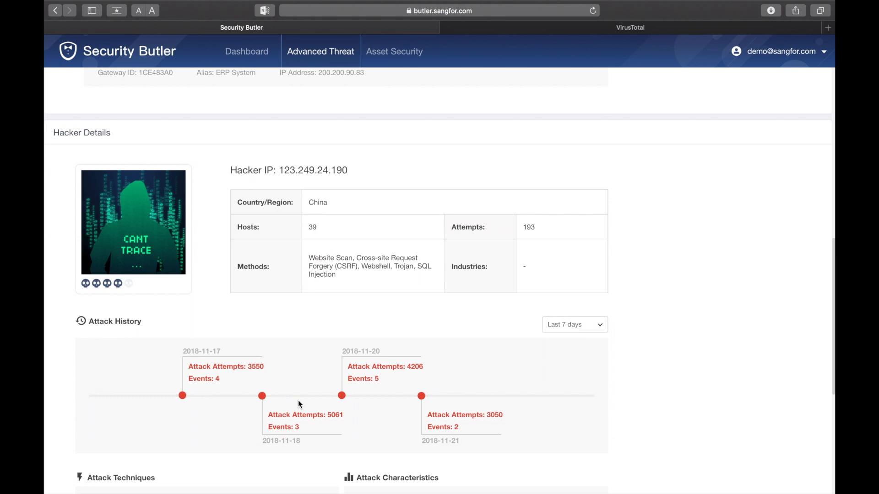
scroll("down", 3)
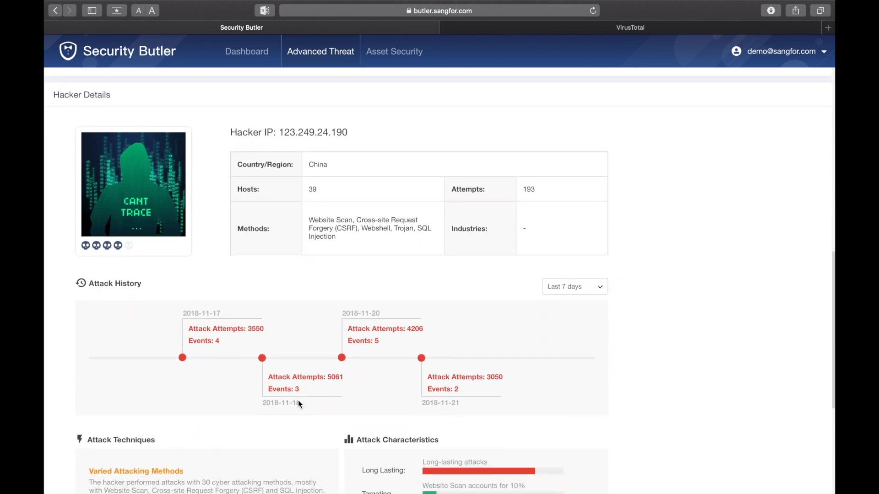
mouse_move(127, 108)
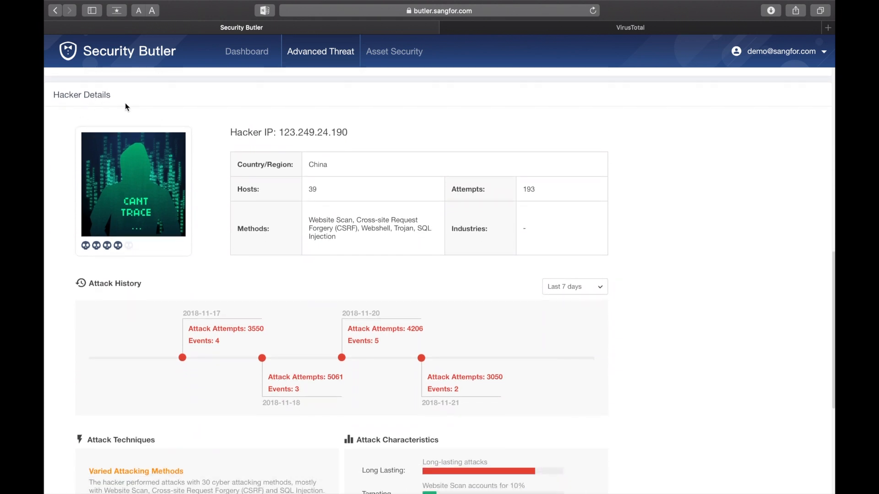
mouse_move(429, 128)
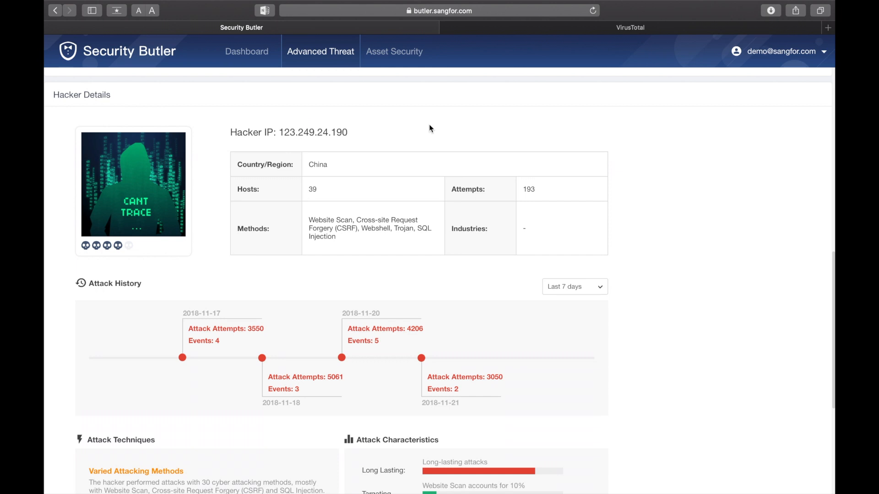
mouse_move(454, 133)
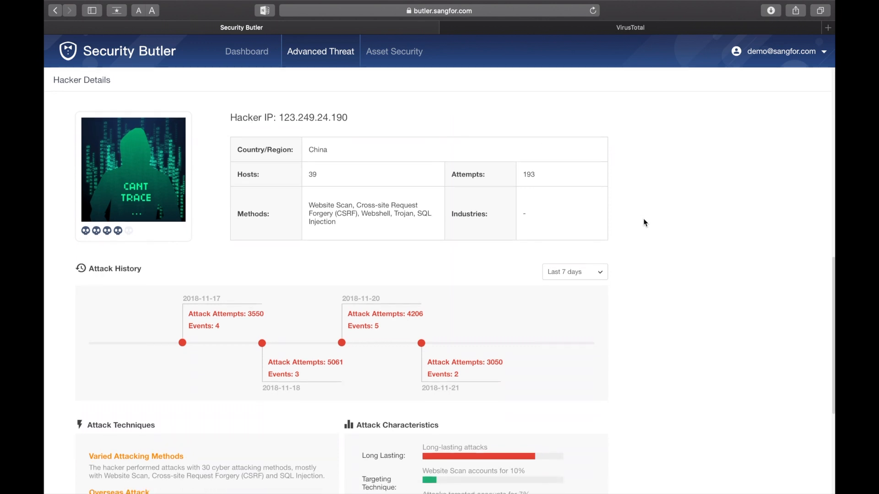
scroll("down", 3)
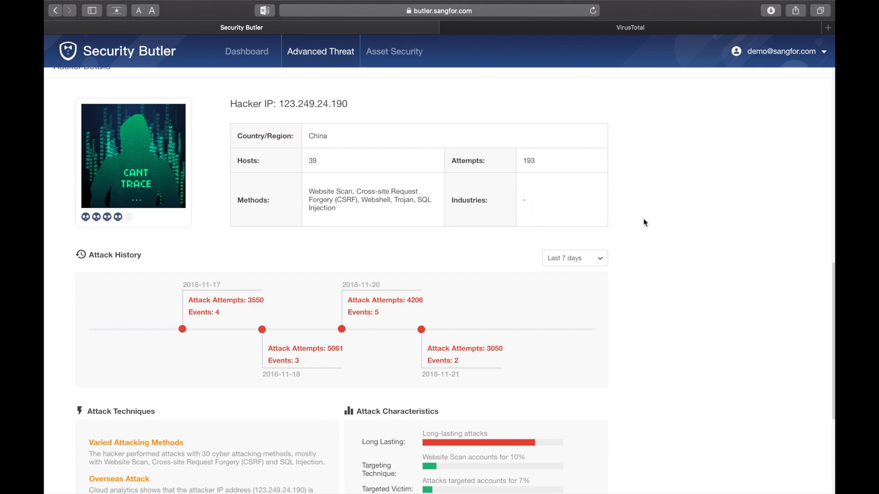
scroll("down", 3)
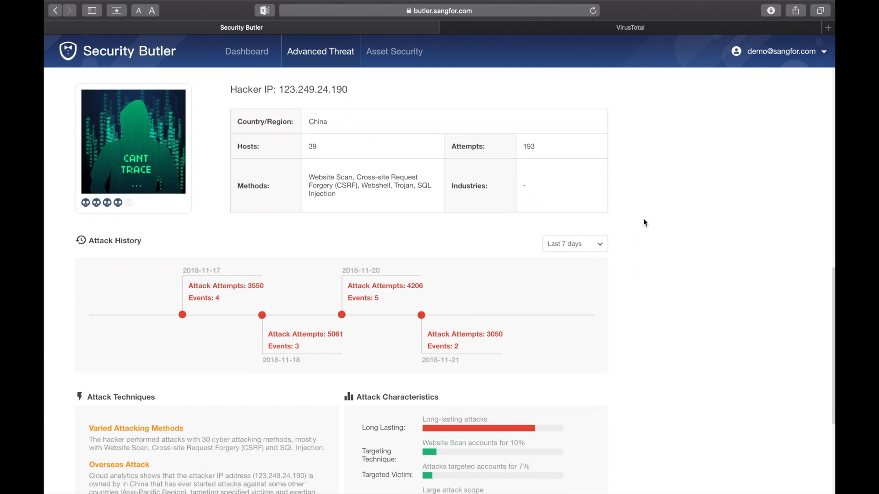
scroll("down", 3)
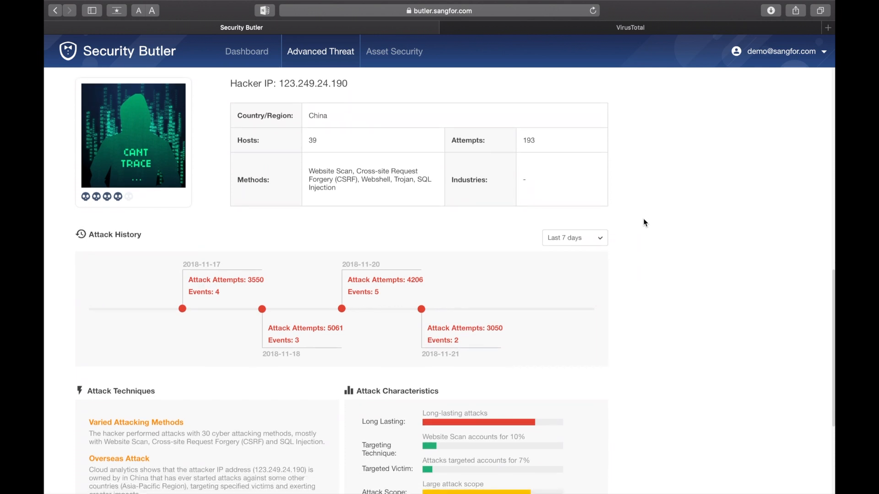
scroll("down", 3)
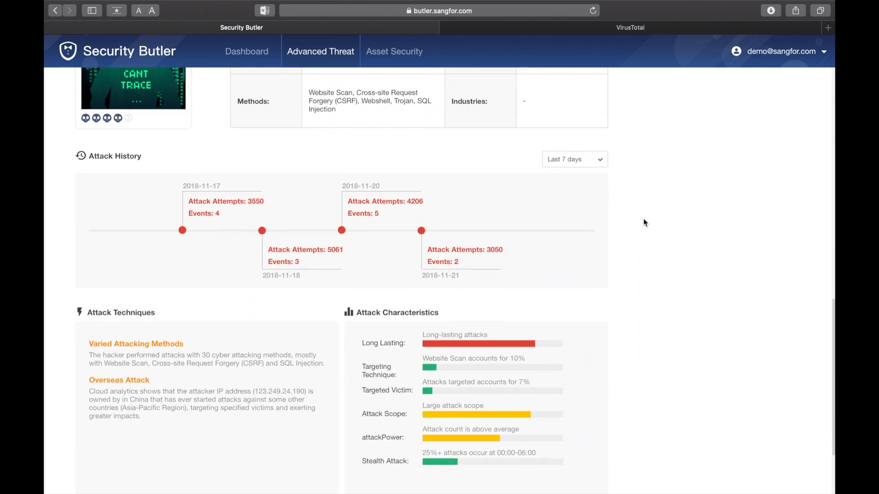
scroll("down", 3)
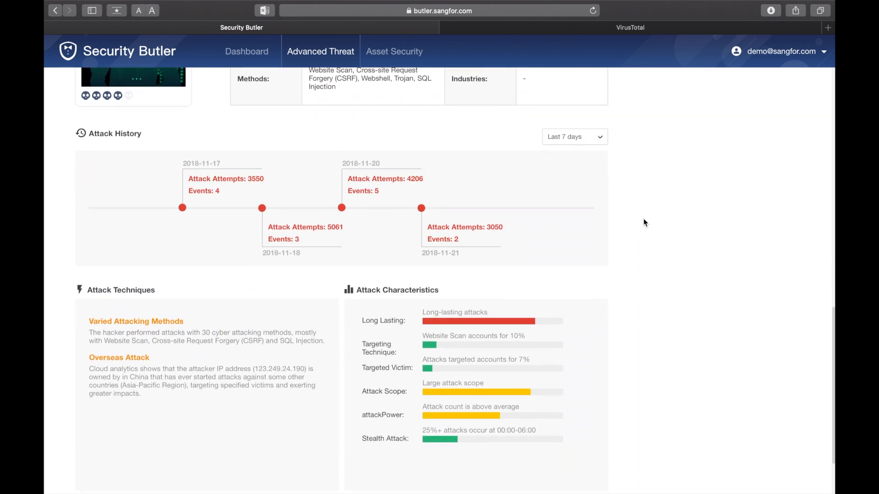
scroll("down", 3)
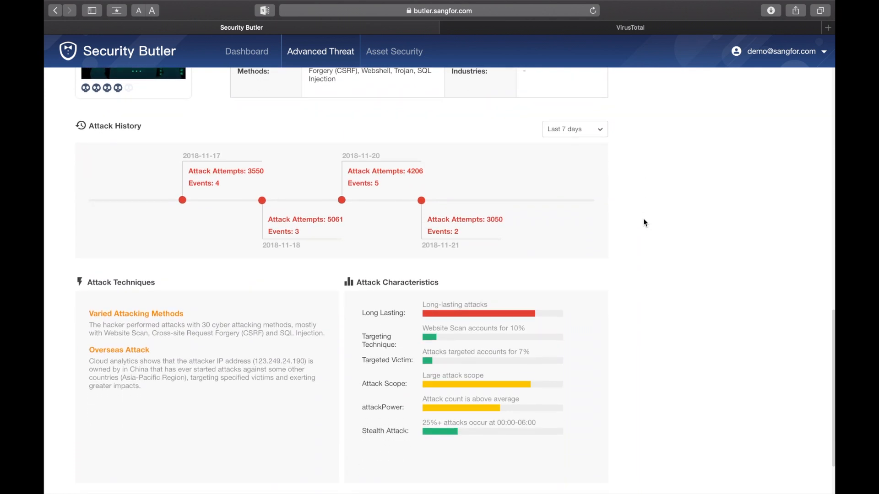
scroll("down", 3)
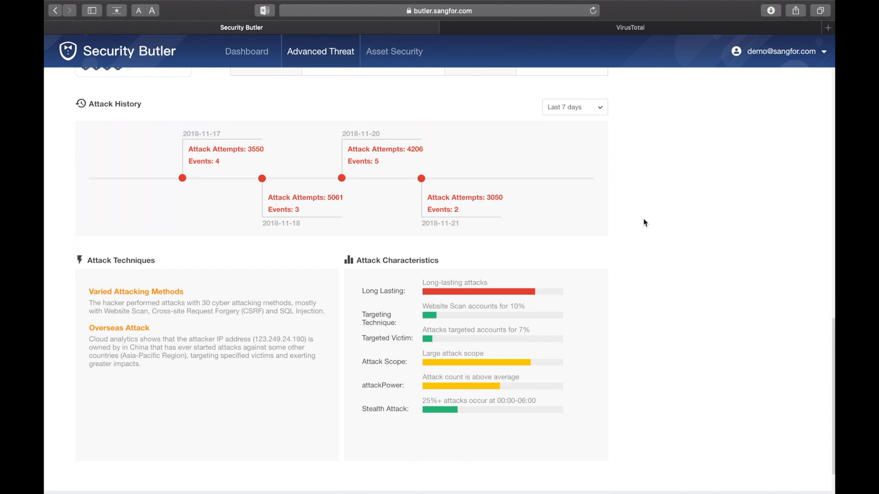
scroll("down", 3)
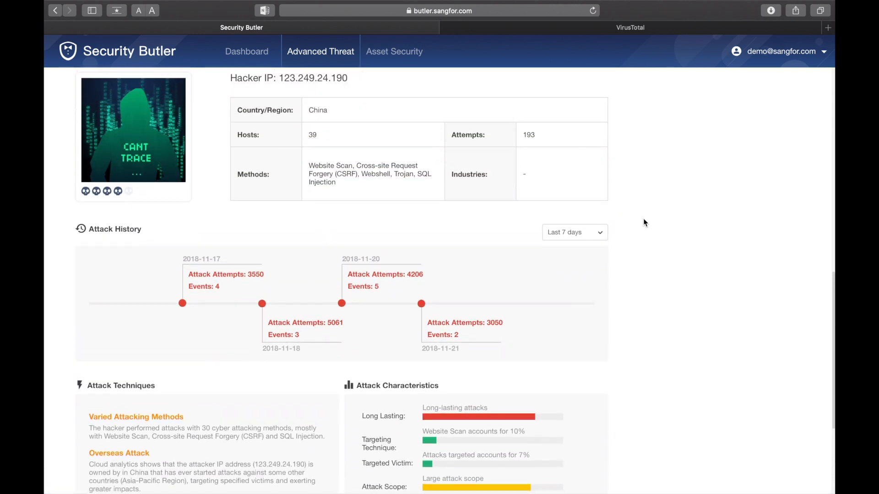
scroll("up", 3)
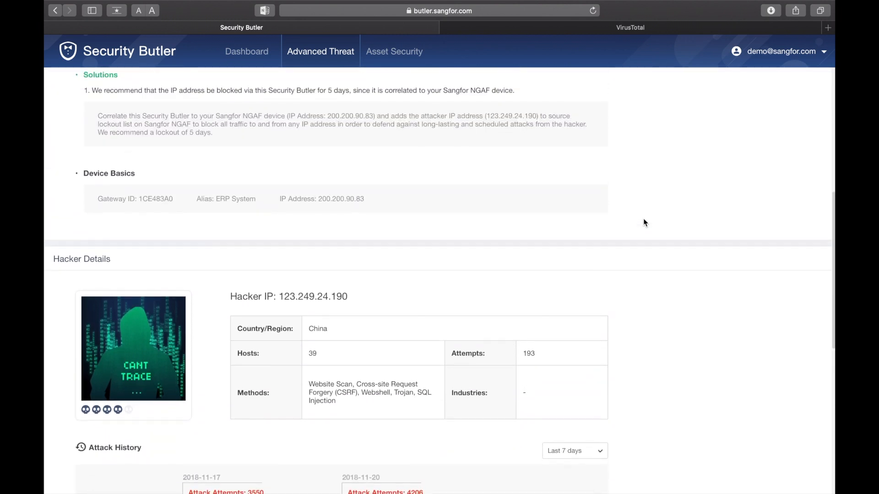
scroll("up", 3)
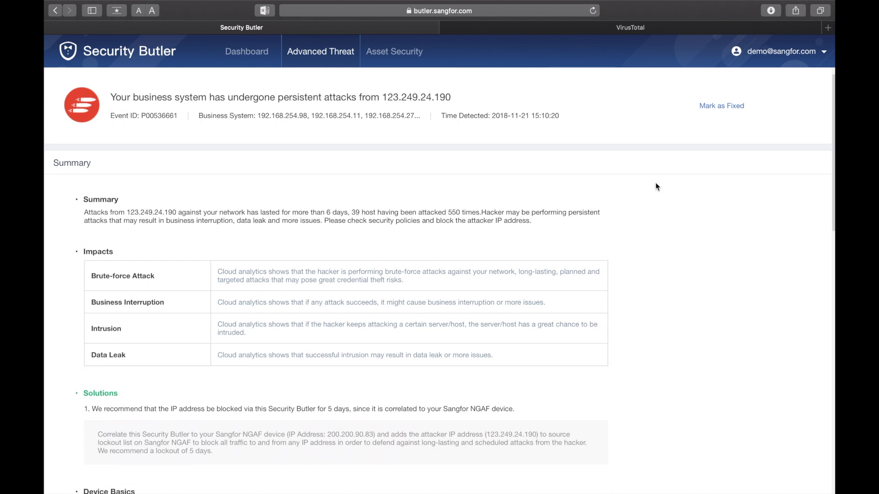
Step: Cancel marking the 123.249.24.190 event as fixed and scroll through its attack history, techniques and characteristics
left_click(721, 106)
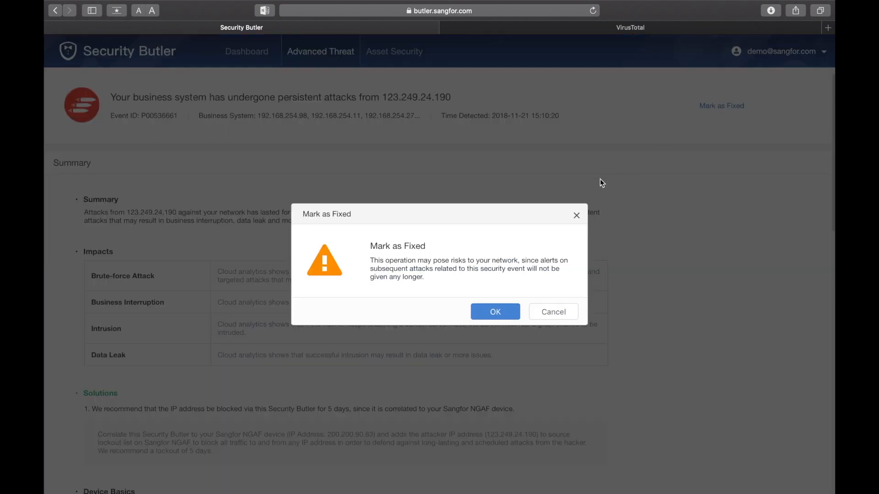
left_click(554, 311)
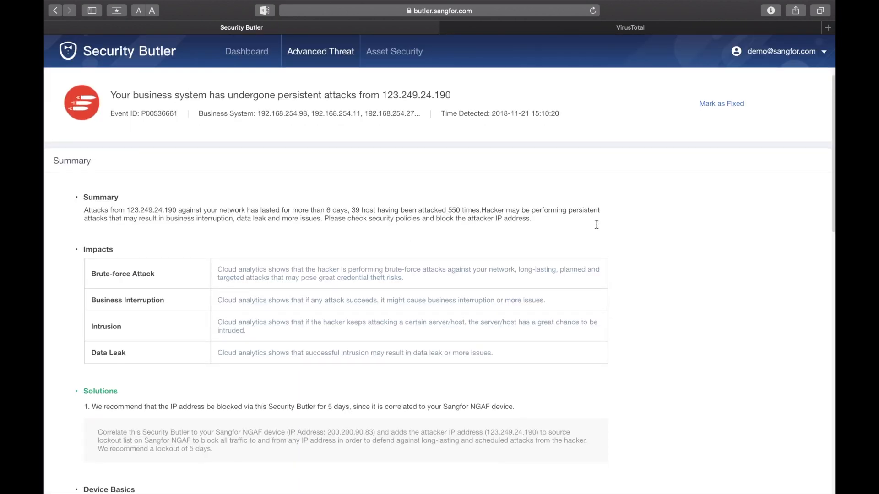
scroll("down", 3)
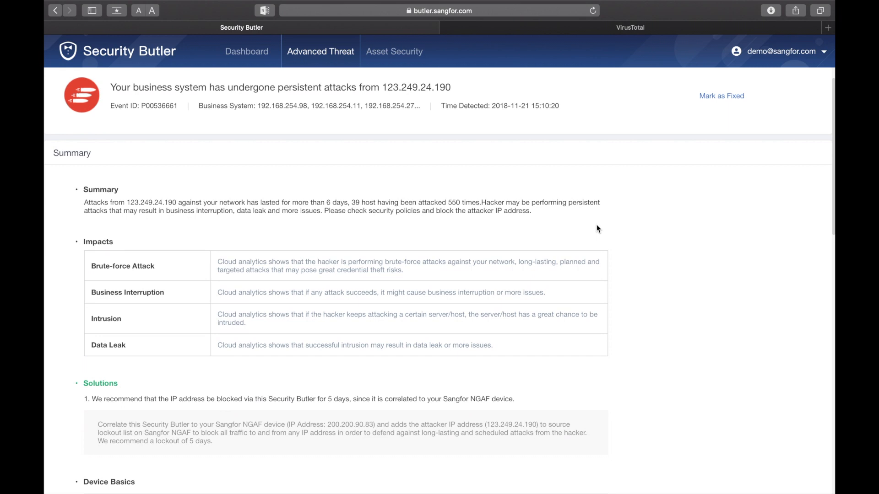
scroll("down", 3)
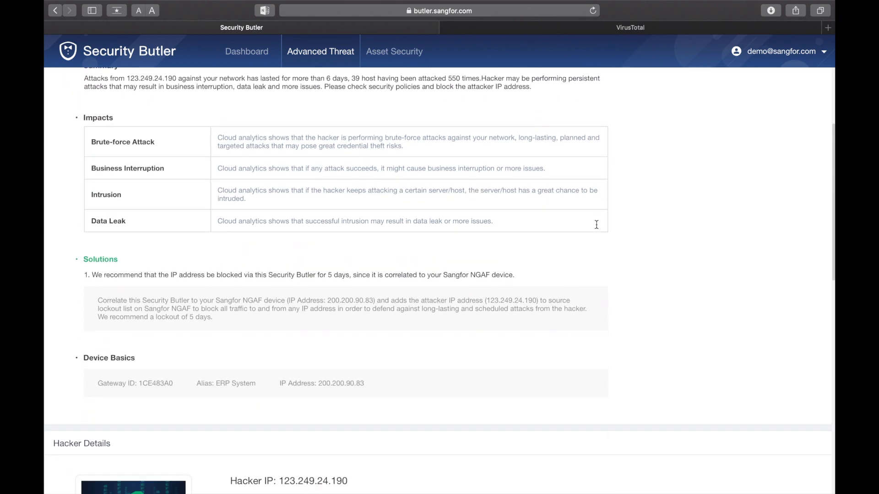
scroll("down", 3)
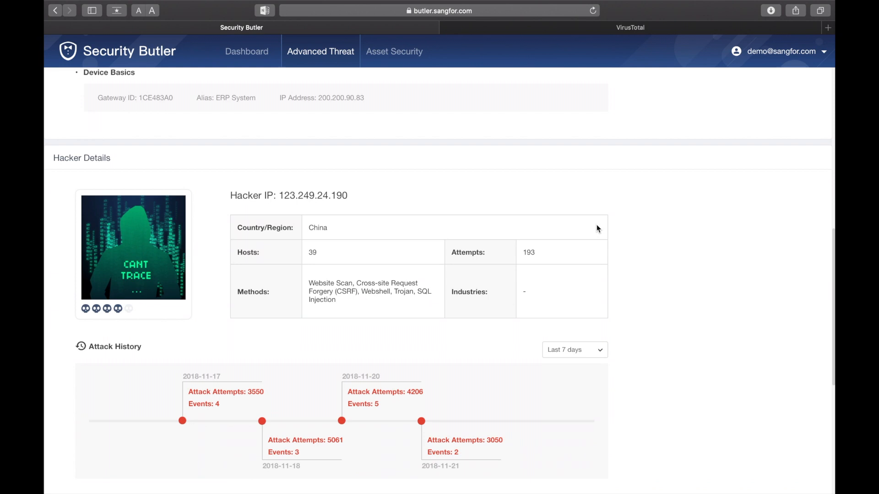
scroll("down", 3)
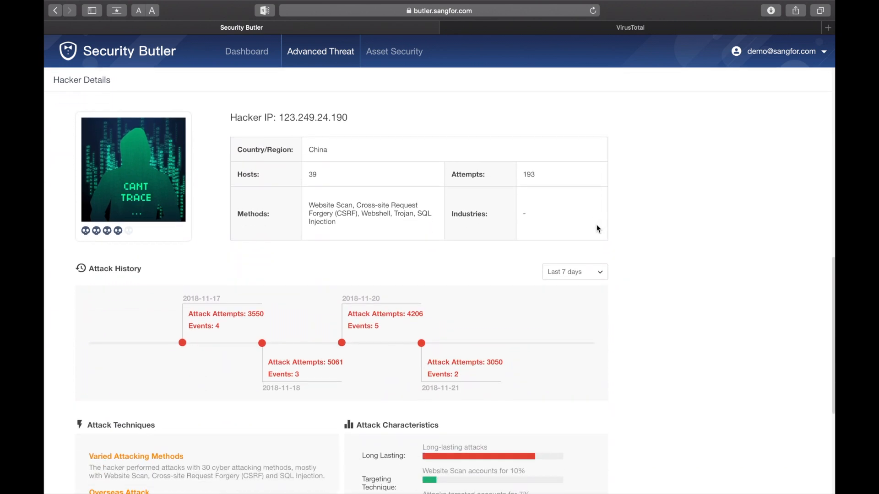
scroll("down", 3)
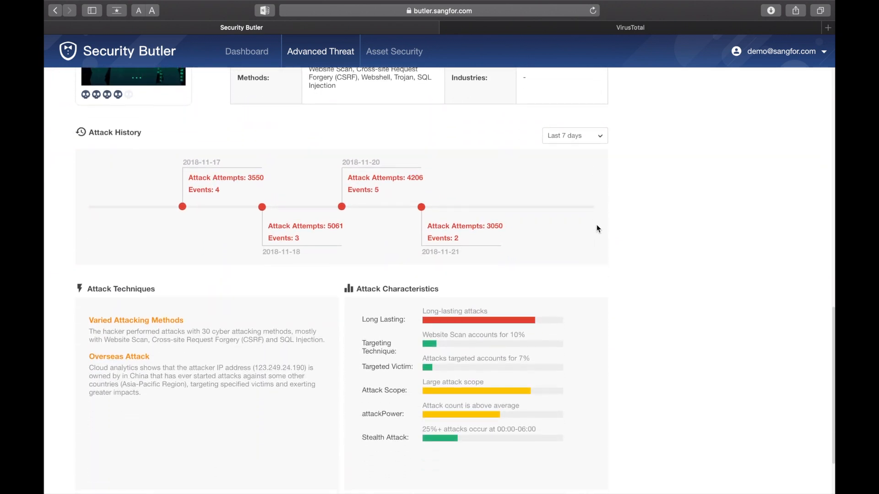
scroll("down", 3)
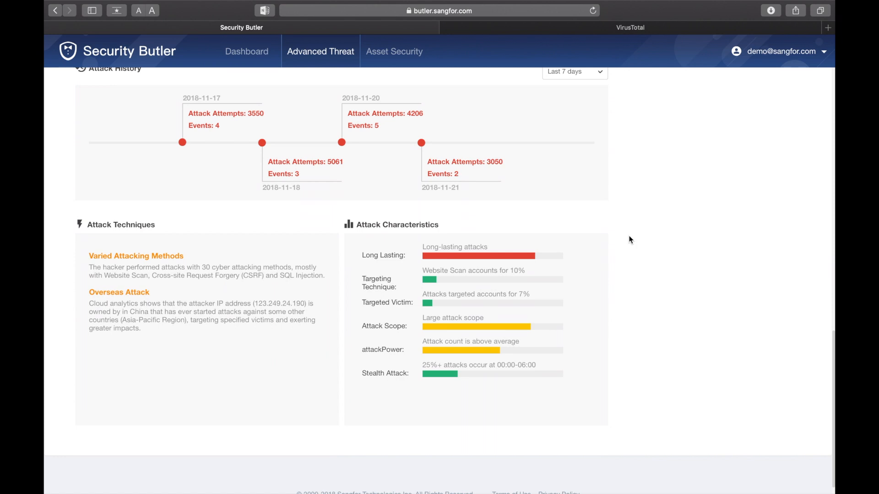
mouse_move(381, 50)
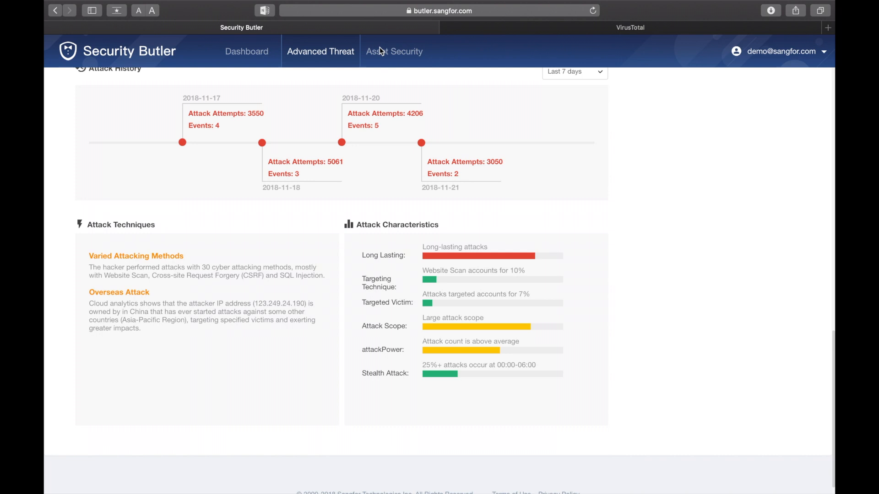
Step: Go to the Asset Security page and scroll through its 62-asset table with four hacked hosts
left_click(393, 52)
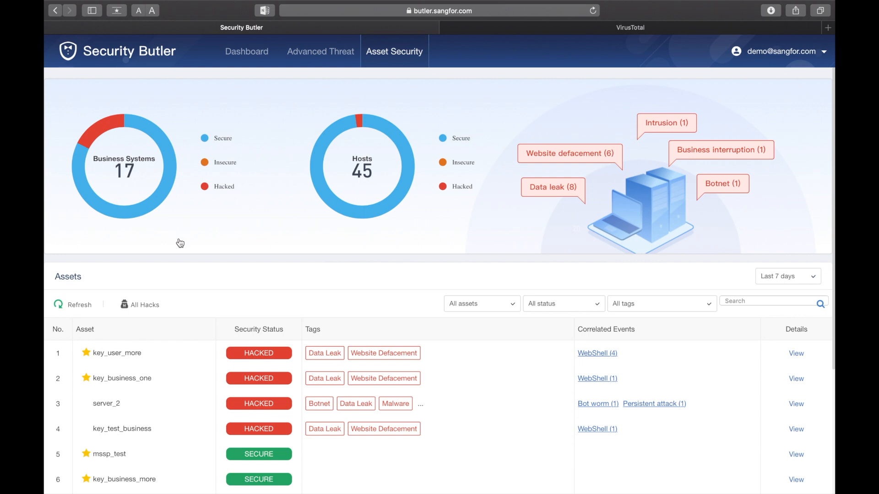
mouse_move(322, 172)
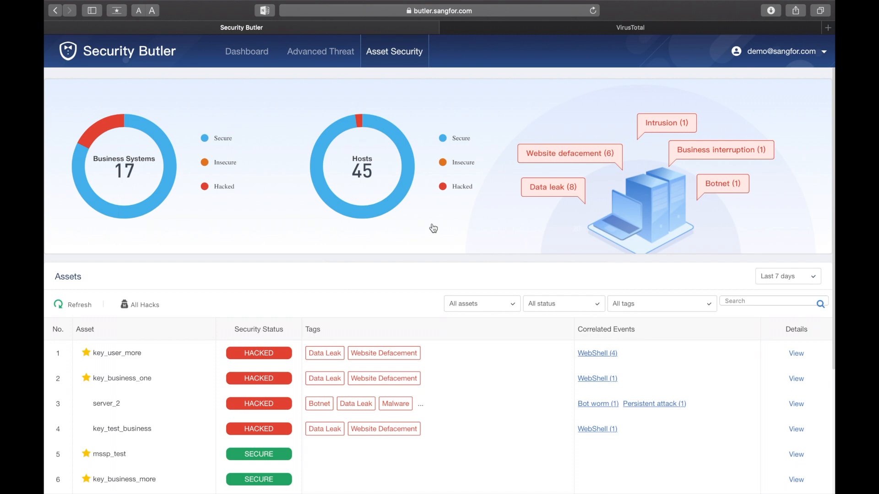
scroll("down", 3)
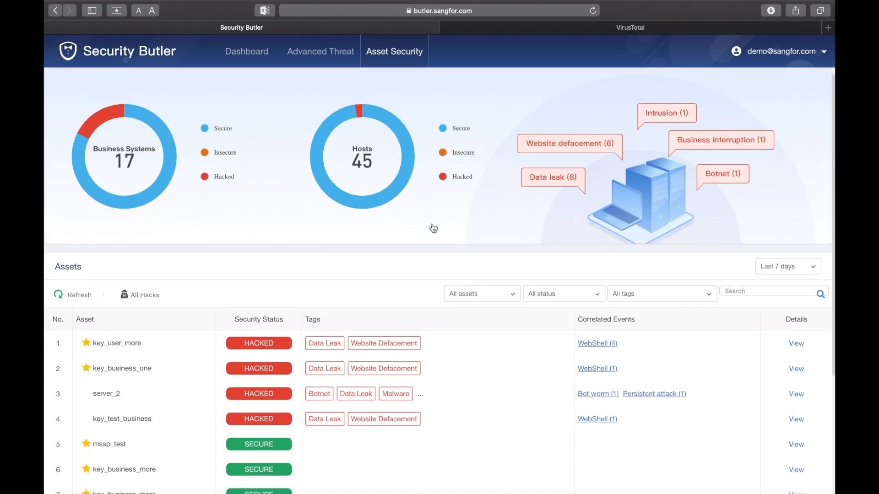
scroll("down", 3)
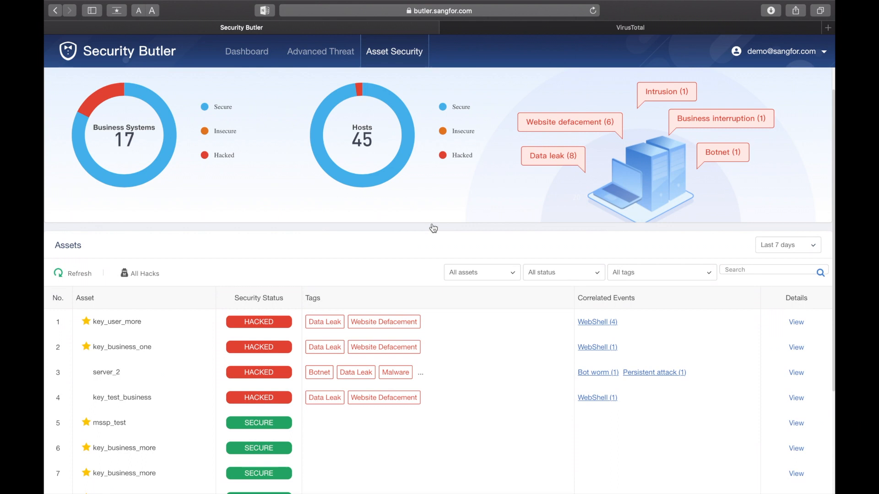
scroll("down", 3)
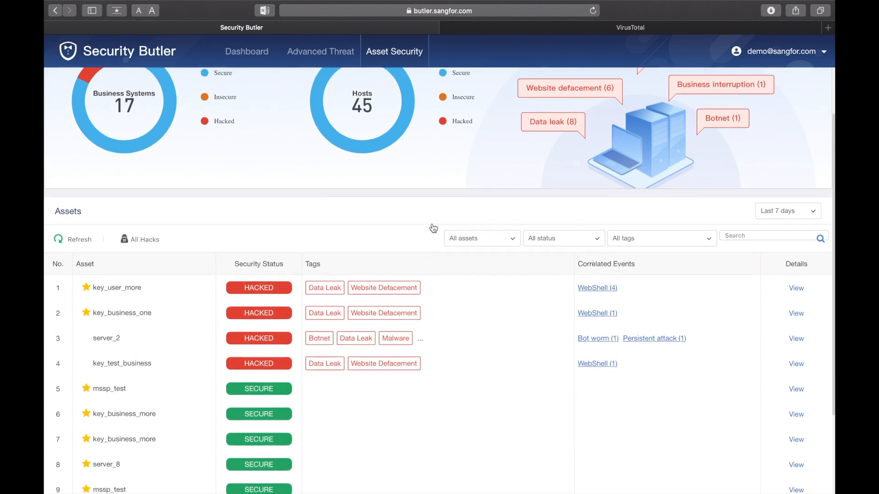
scroll("down", 3)
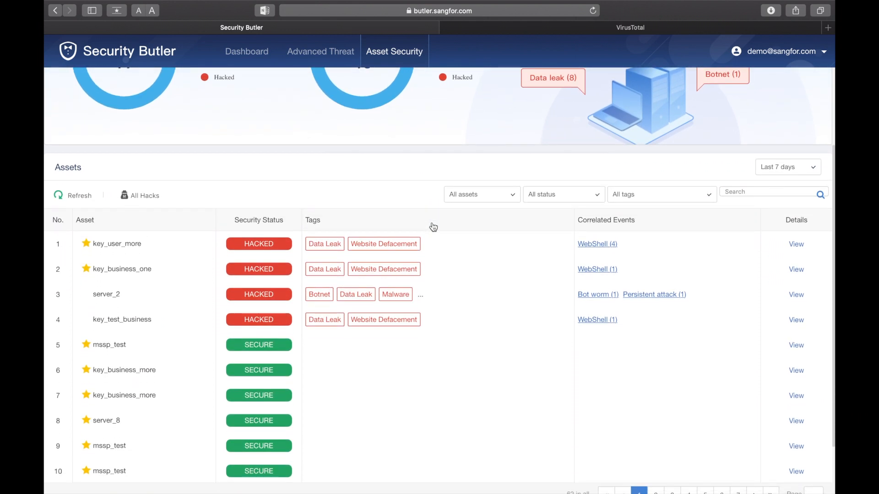
scroll("down", 3)
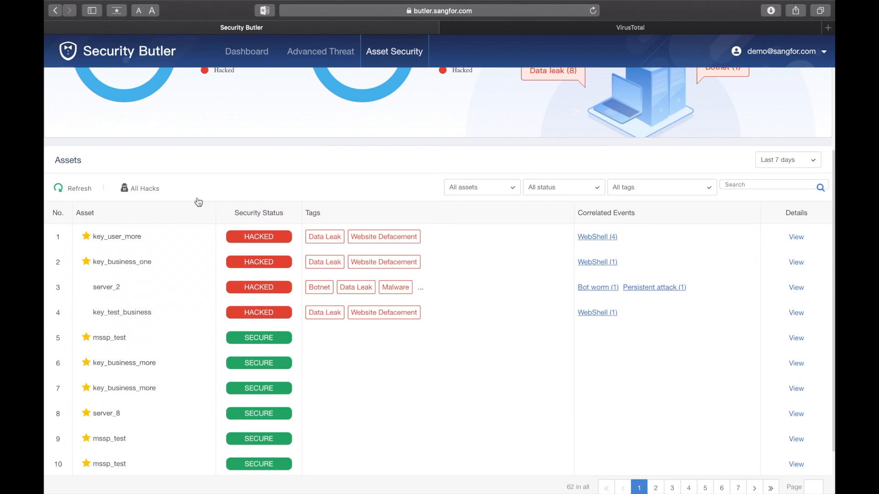
scroll("down", 3)
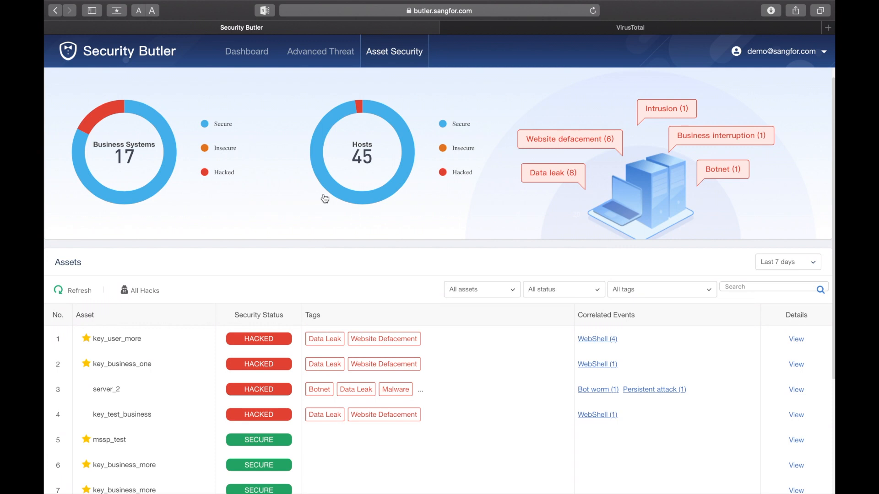
scroll("down", 3)
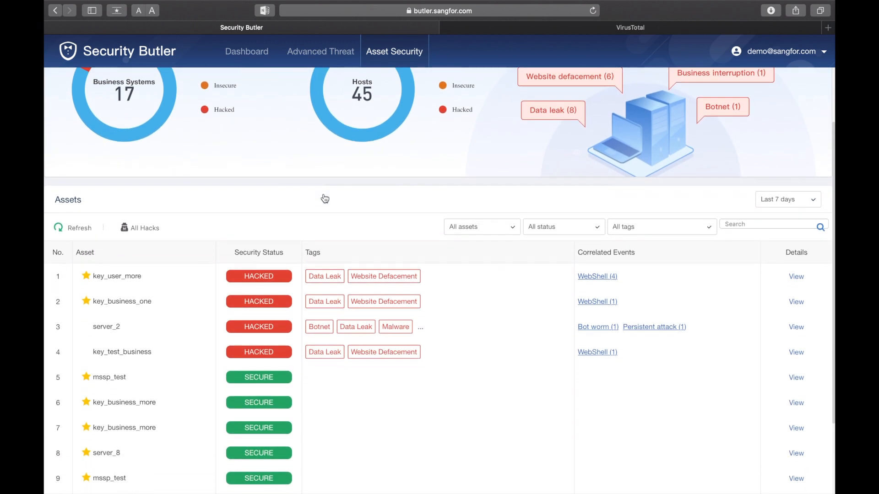
scroll("down", 3)
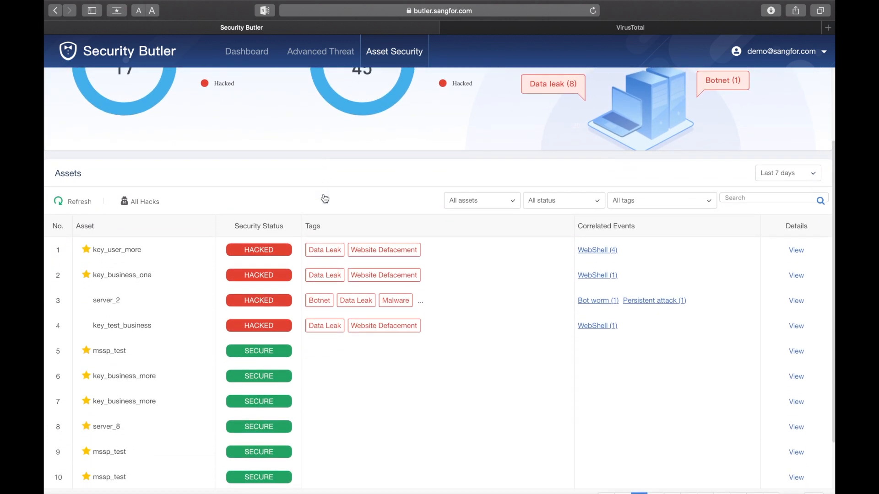
scroll("down", 3)
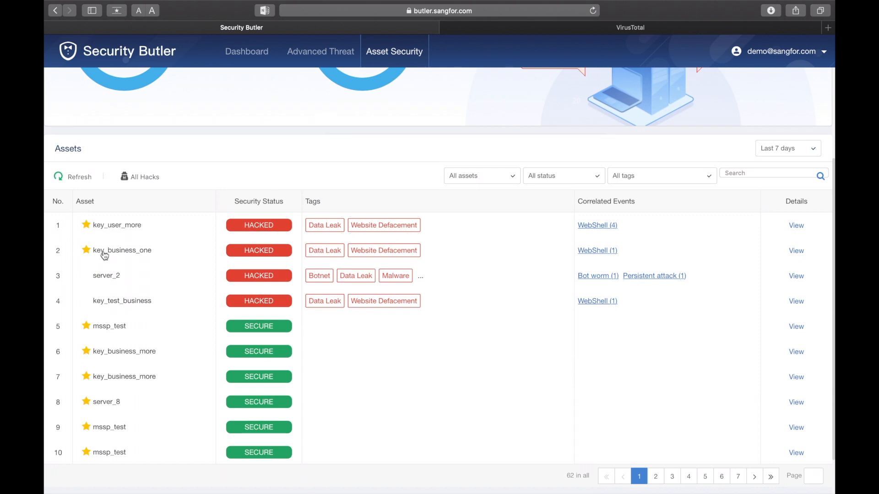
scroll("down", 3)
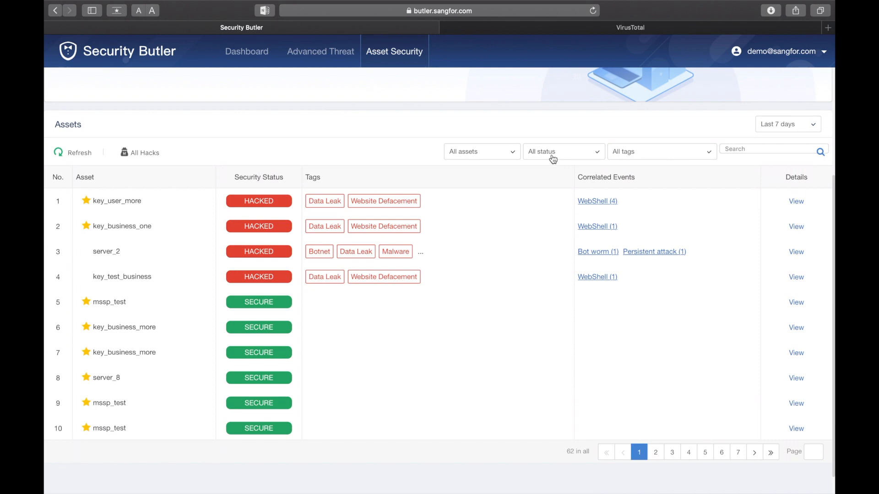
left_click(564, 151)
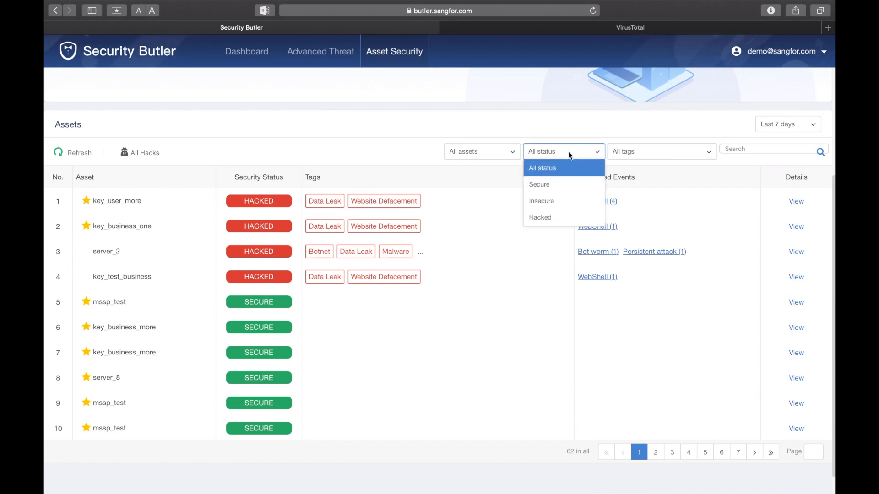
left_click(661, 152)
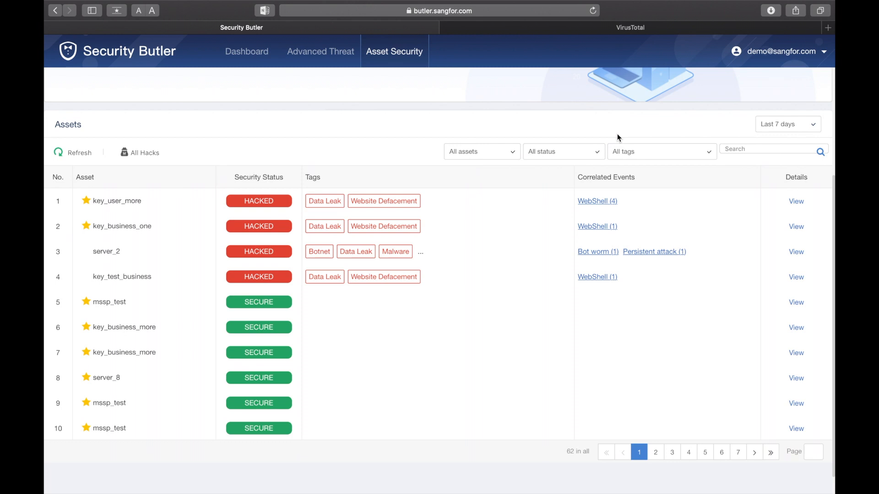
mouse_move(705, 245)
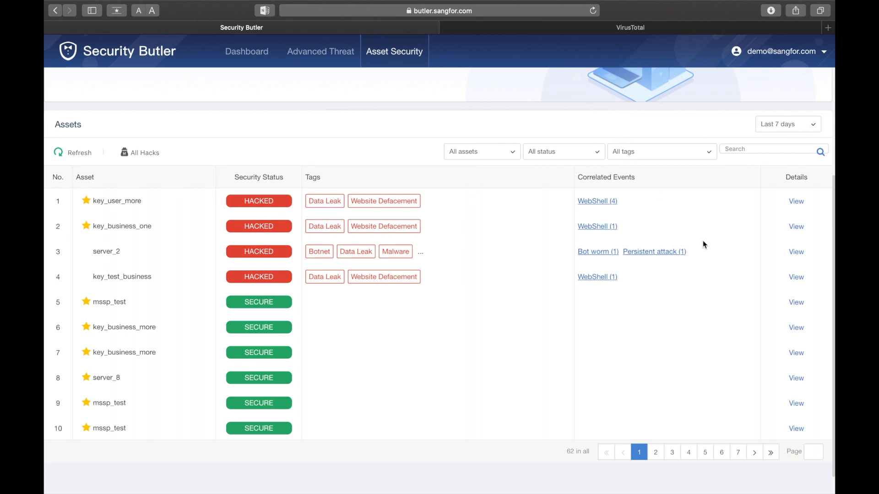
mouse_move(770, 260)
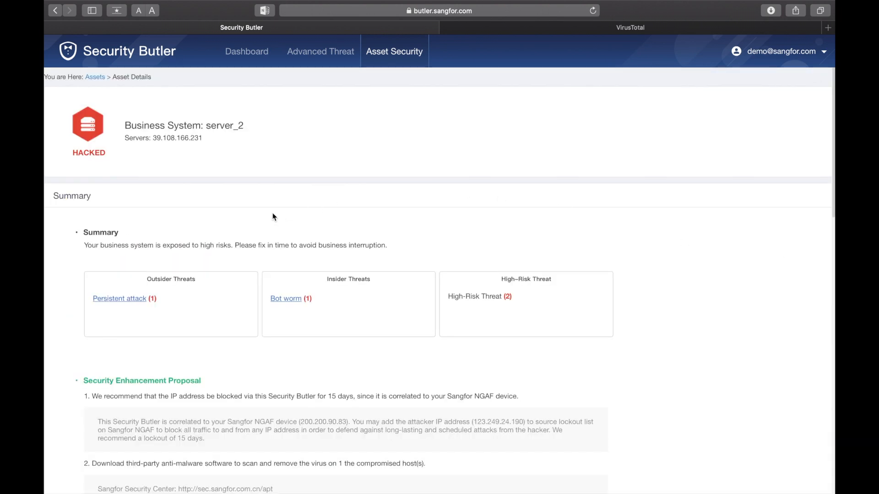
mouse_move(191, 140)
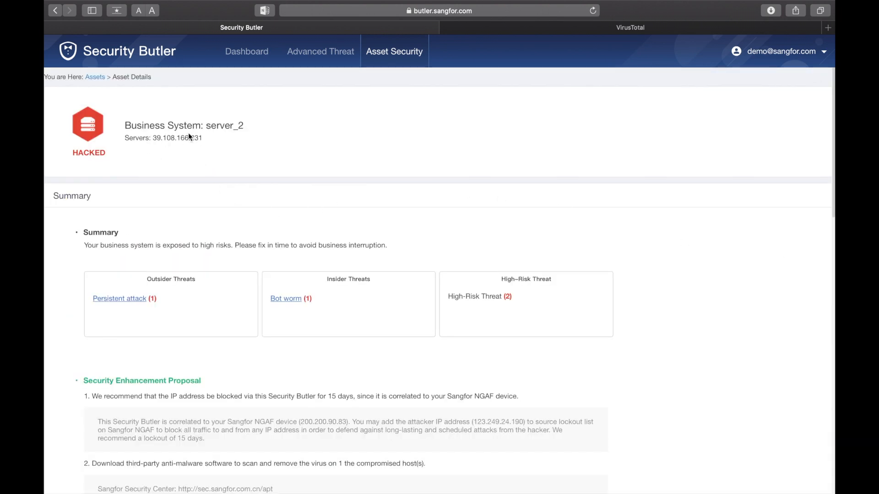
Step: Scroll server_2's details down to the Threat Analytics outsider persistent attack analysis
scroll("down", 3)
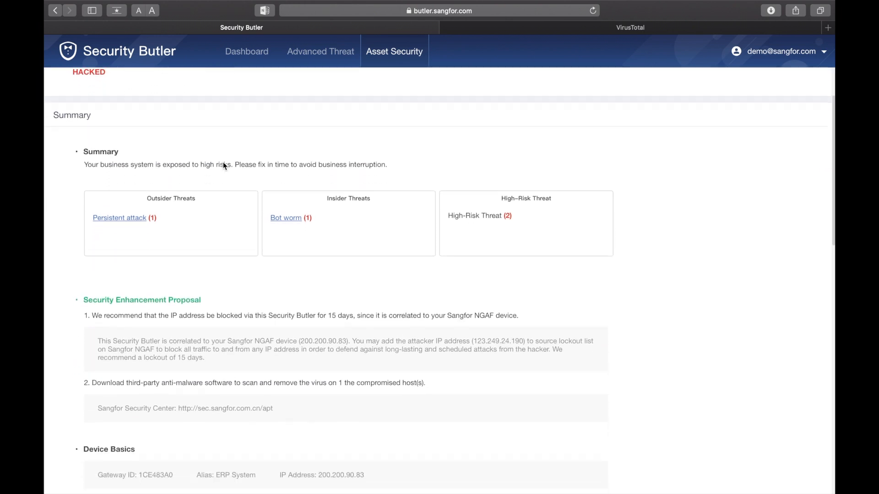
scroll("down", 3)
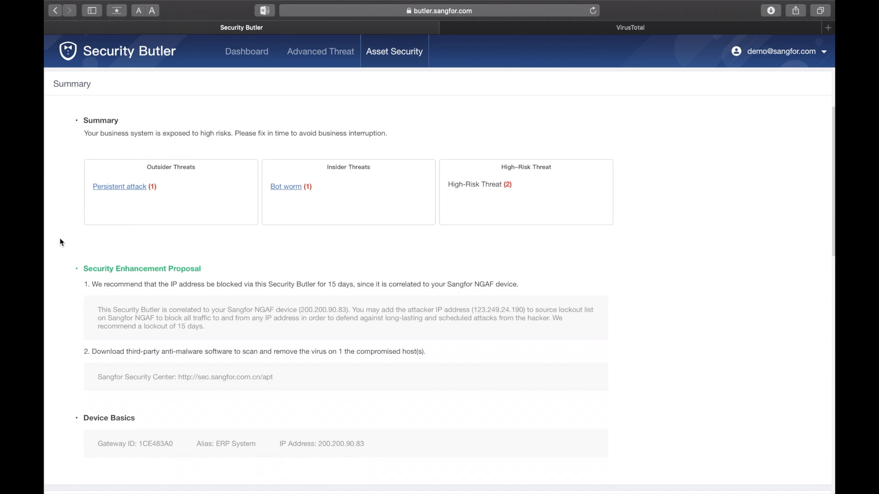
scroll("down", 3)
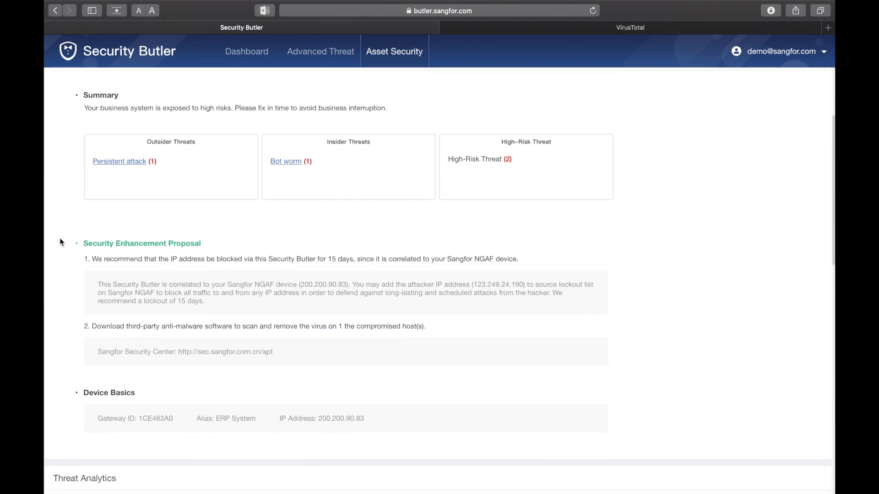
scroll("down", 3)
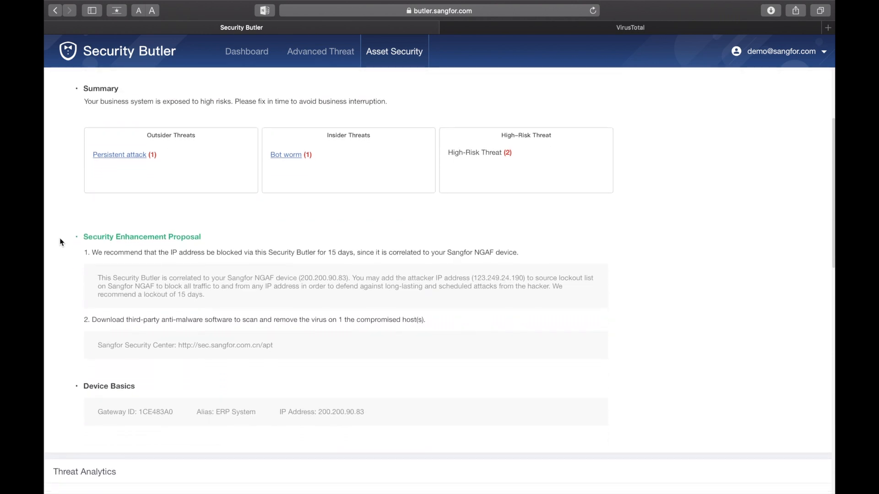
scroll("down", 3)
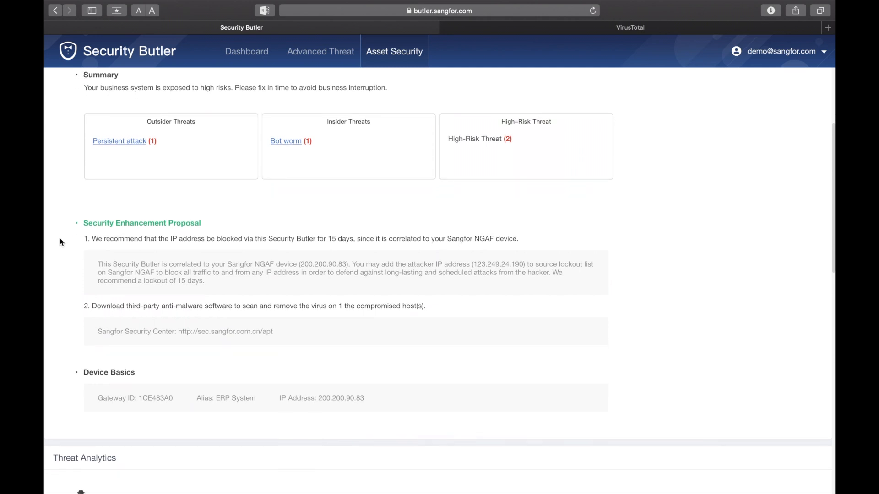
scroll("down", 3)
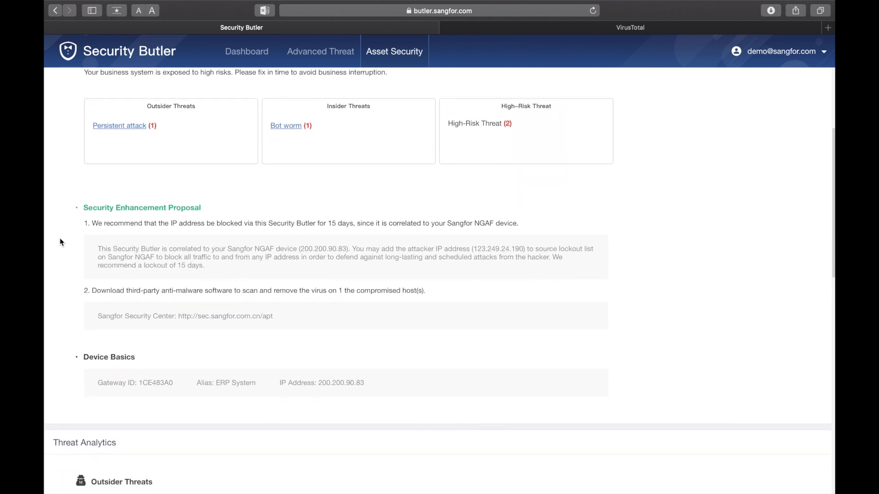
scroll("down", 3)
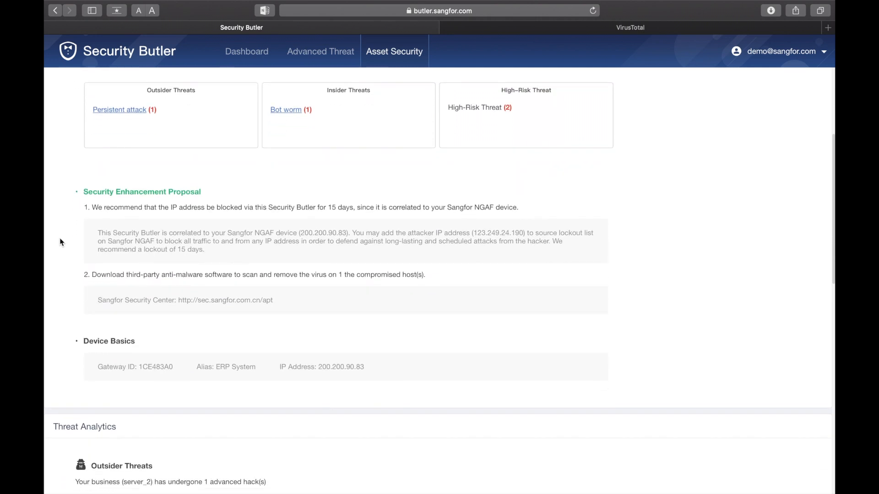
scroll("down", 3)
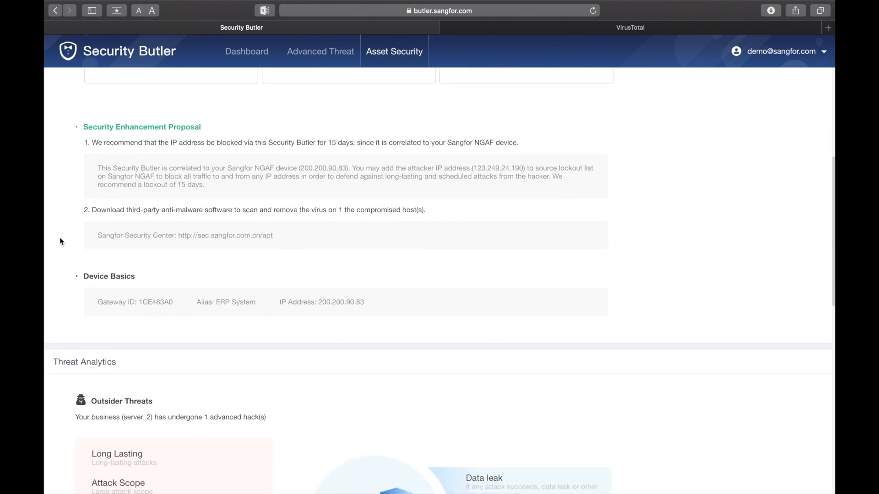
Step: Continue to the insider threat section showing one bot worm infection and its C&C server table
scroll("down", 3)
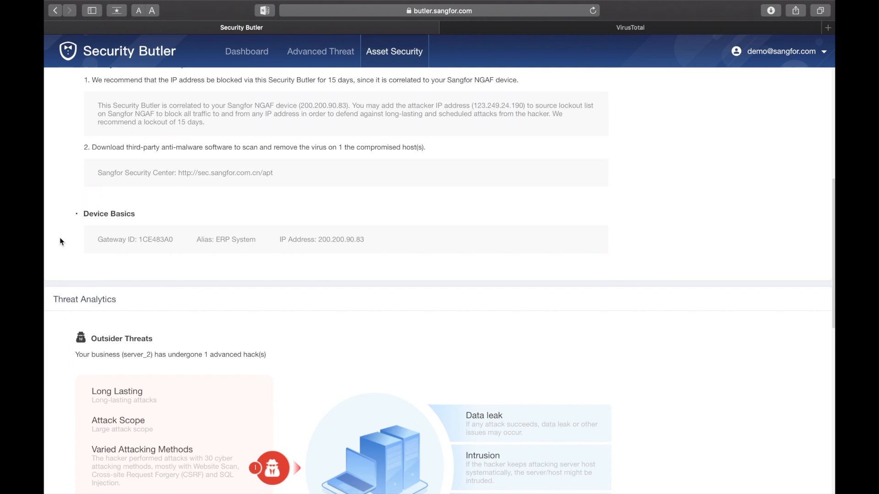
scroll("down", 3)
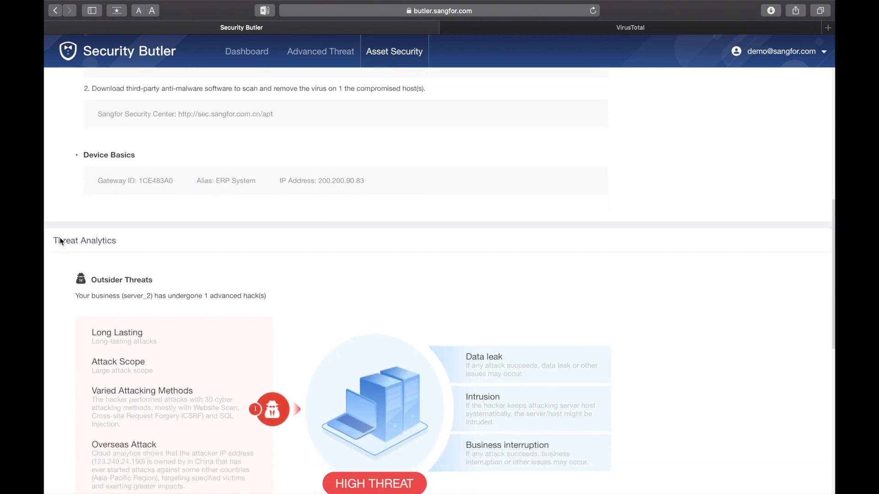
scroll("down", 3)
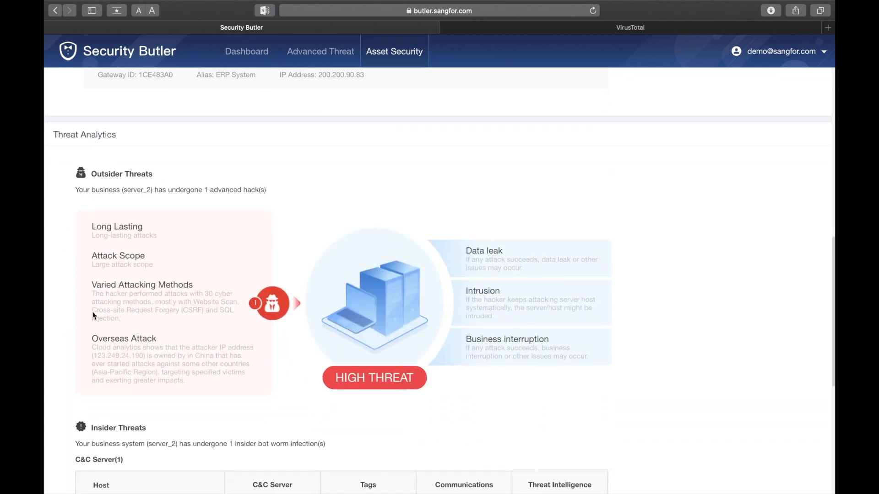
scroll("down", 3)
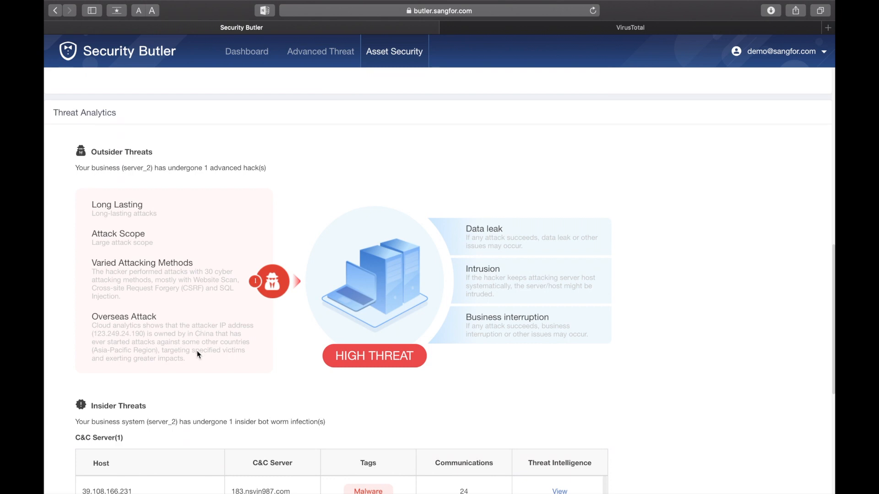
double_click(197, 333)
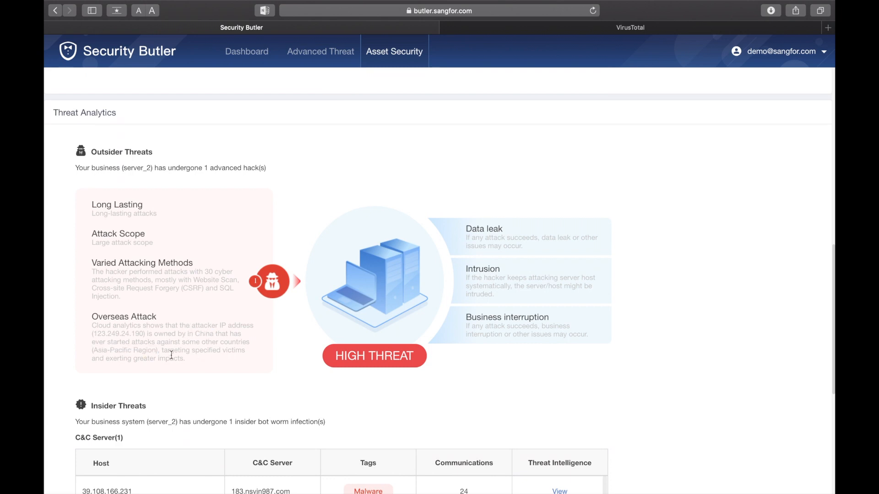
scroll("down", 3)
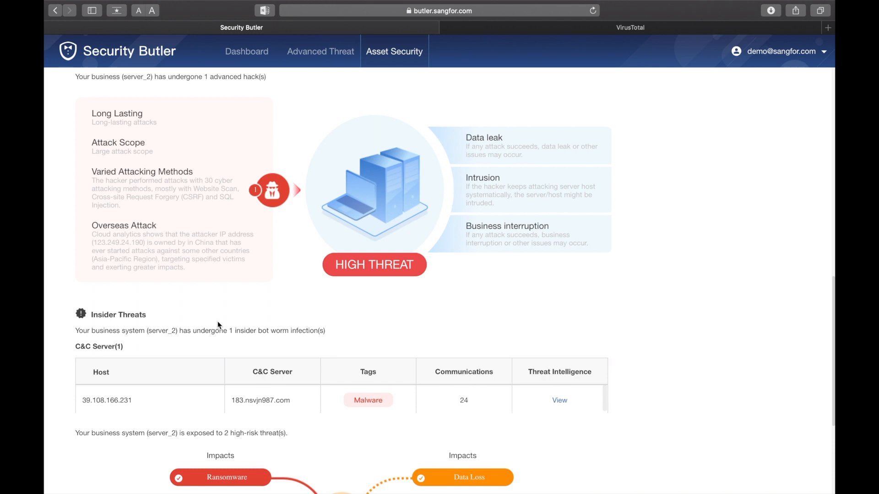
scroll("down", 3)
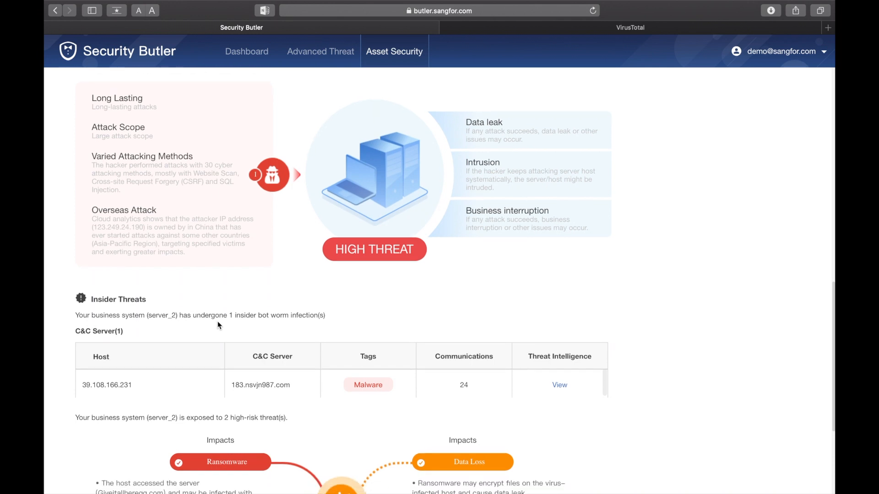
Step: Reach the high-risk threats diagram and select the ransomware server domain Giveitallhereqq.com
scroll("down", 3)
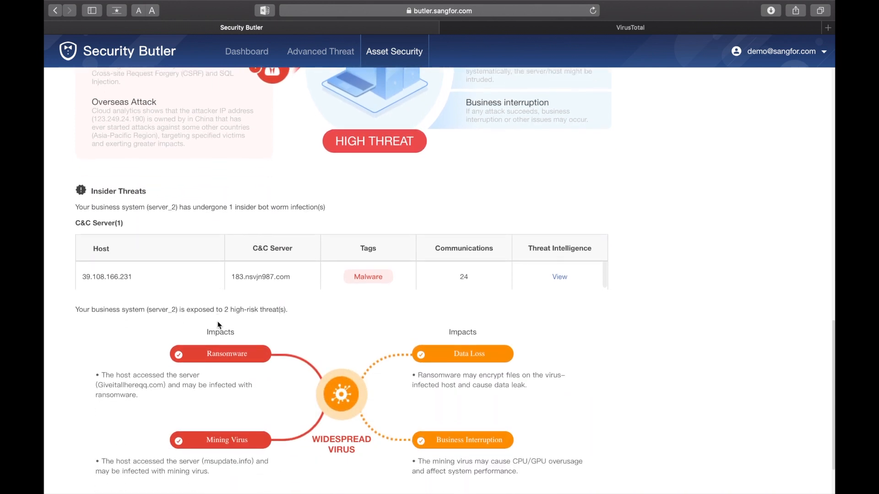
scroll("down", 3)
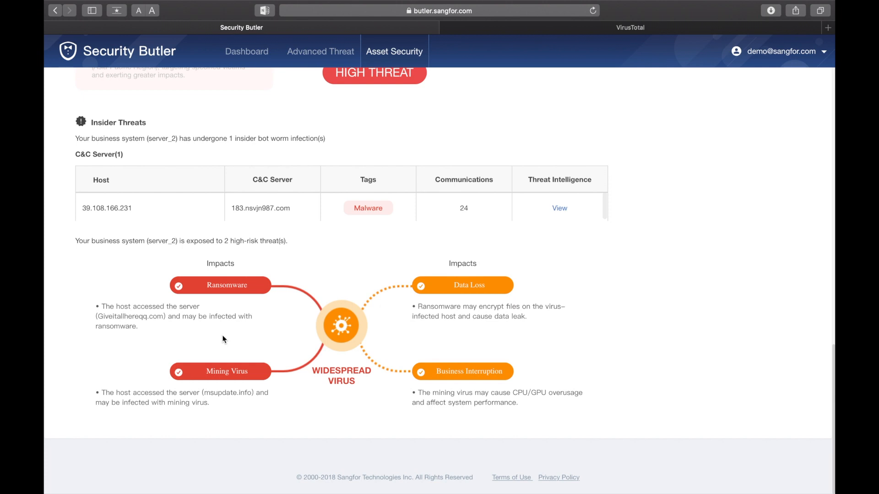
mouse_move(108, 223)
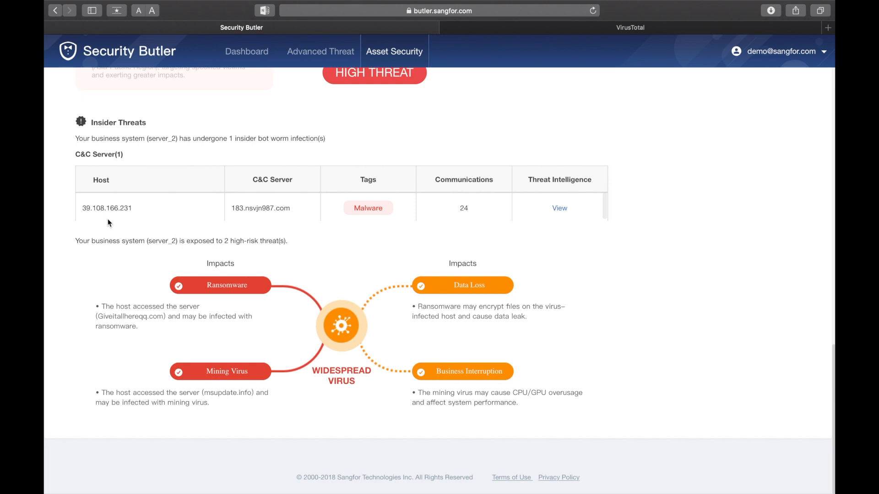
mouse_move(251, 227)
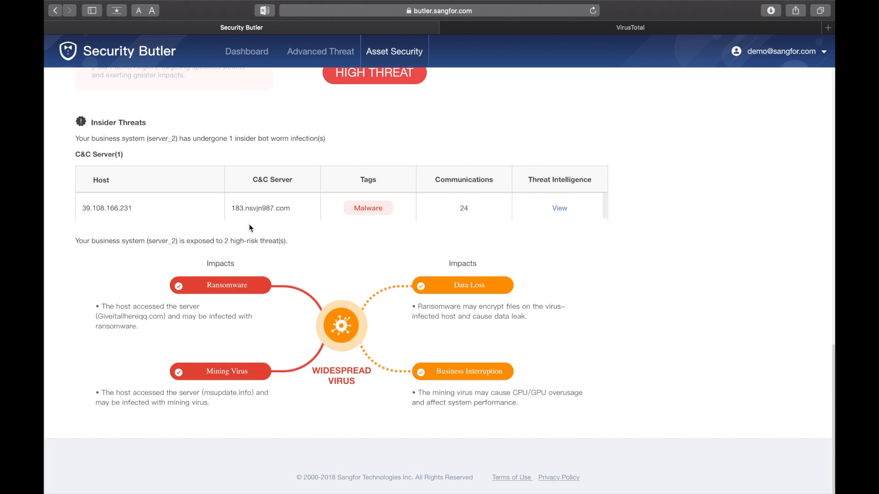
mouse_move(322, 234)
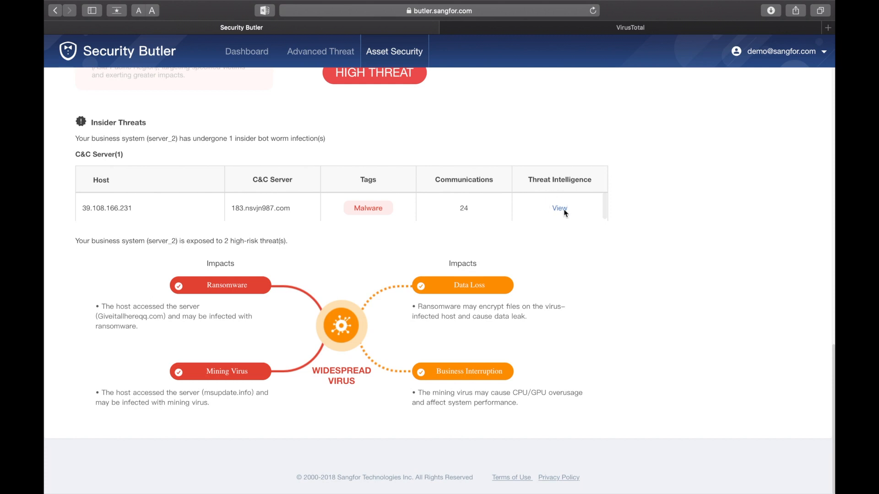
mouse_move(570, 225)
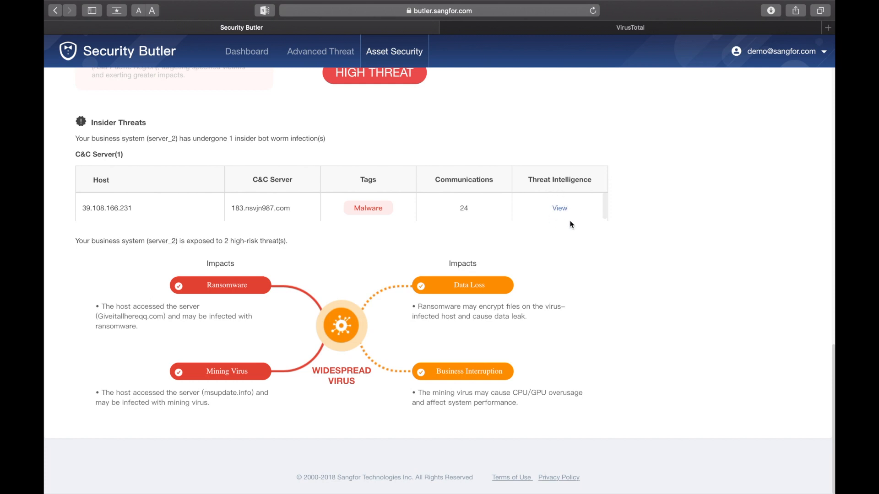
mouse_move(558, 245)
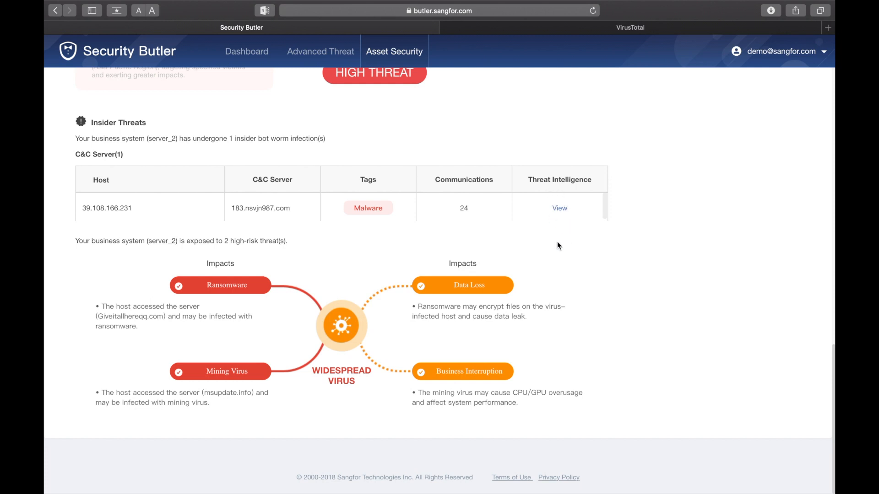
mouse_move(233, 282)
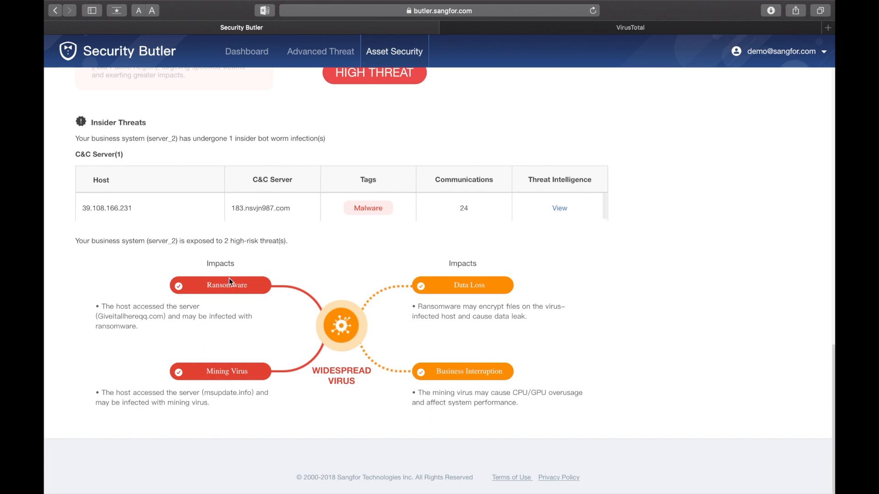
mouse_move(228, 329)
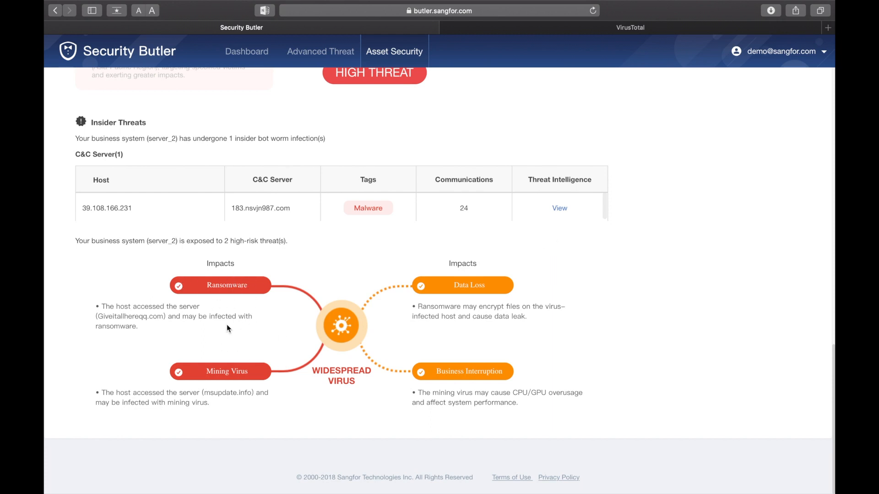
mouse_move(116, 331)
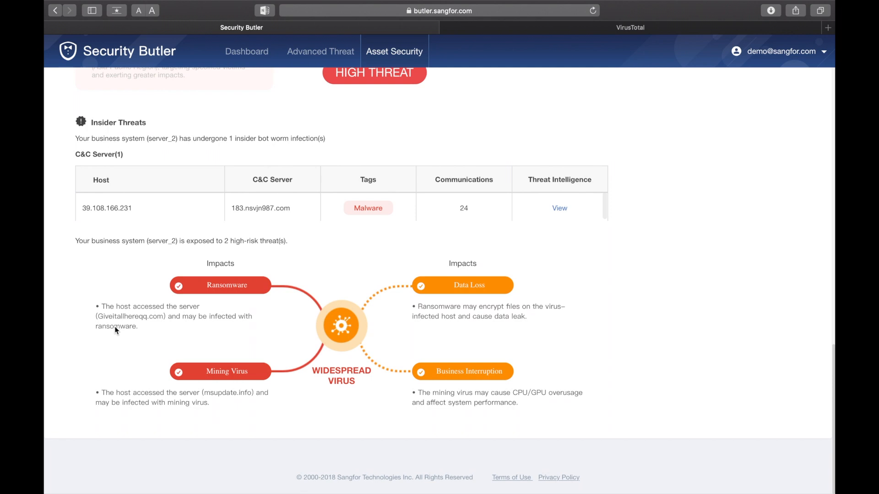
double_click(130, 316)
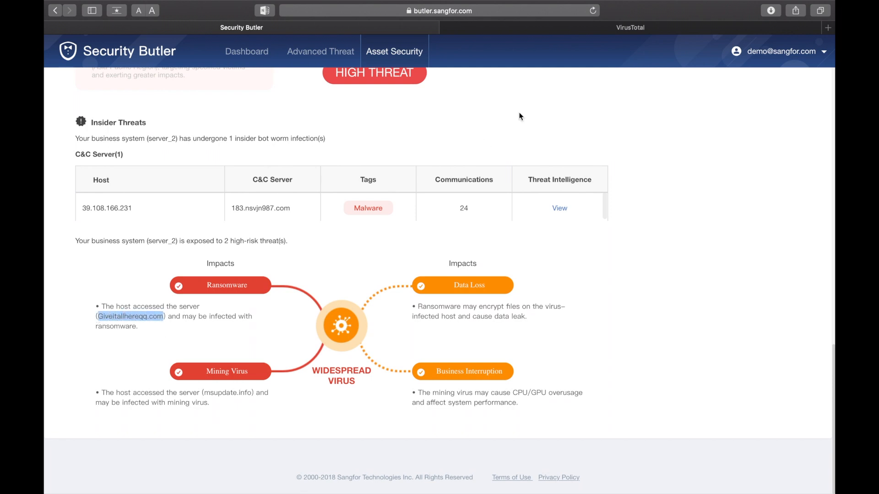
left_click(628, 26)
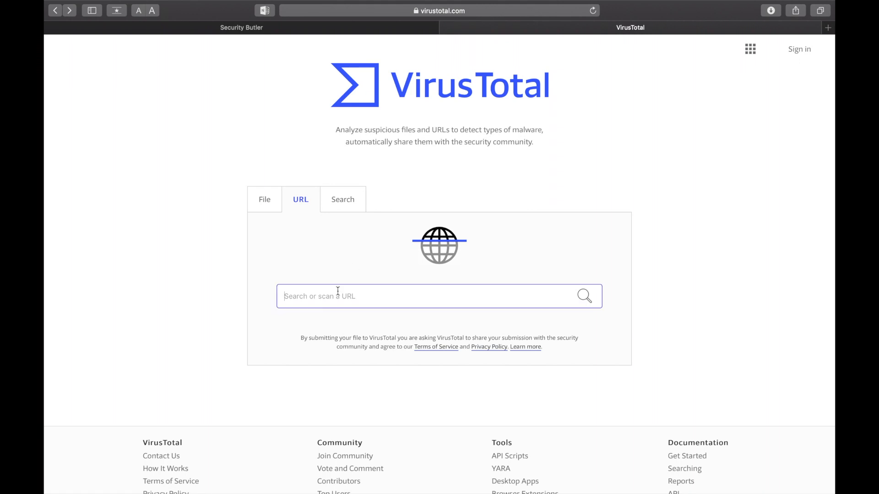
type("http://Giveitallhereqq.com")
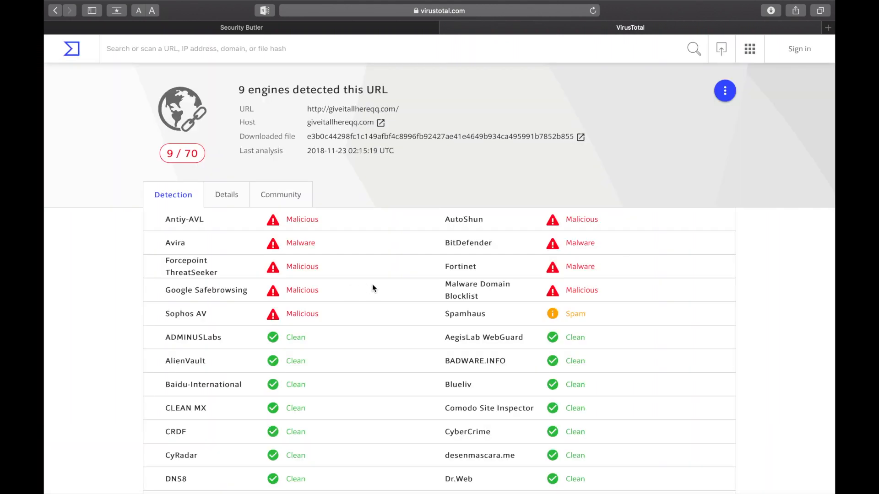
scroll("down", 3)
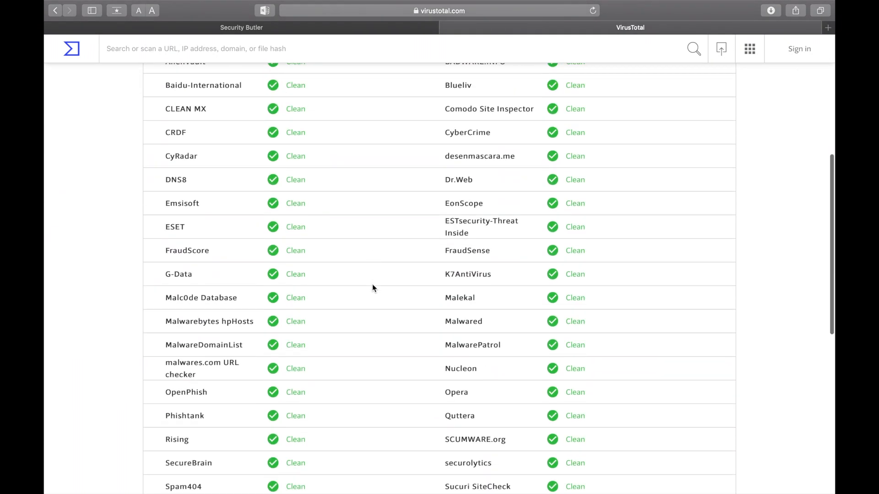
scroll("down", 3)
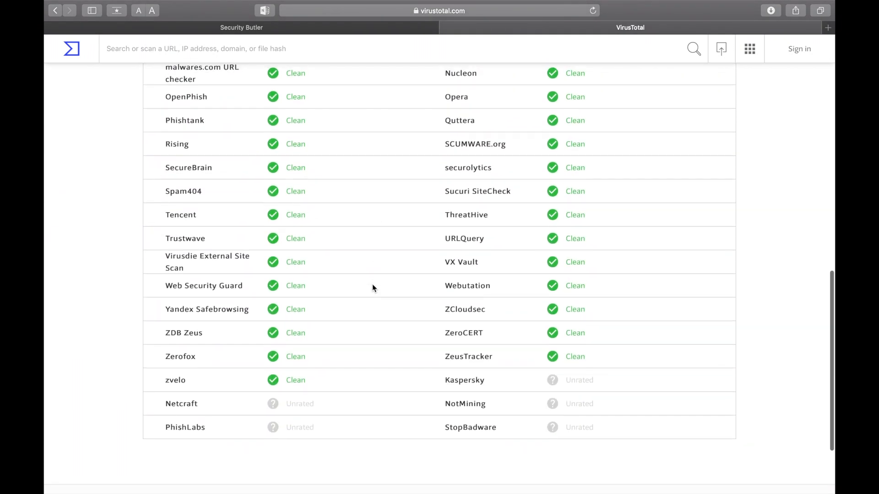
scroll("up", 3)
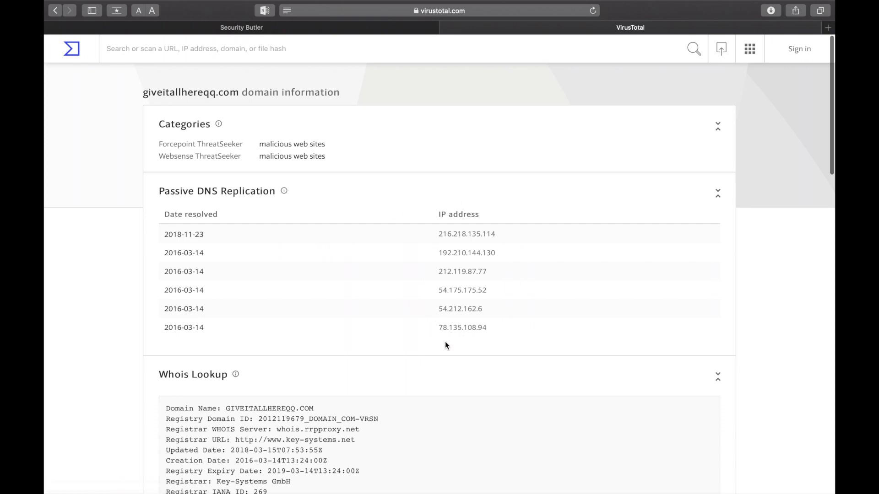
Step: Scroll through giveitallhereqq.com's Passive DNS, Whois, observed subdomains (botnet), scanned URLs and flagged Win32 downloaded files
scroll("down", 3)
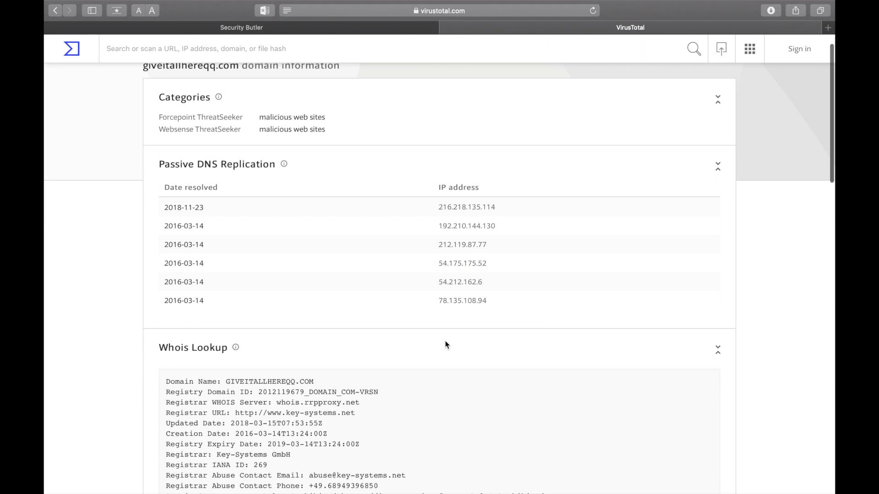
mouse_move(242, 225)
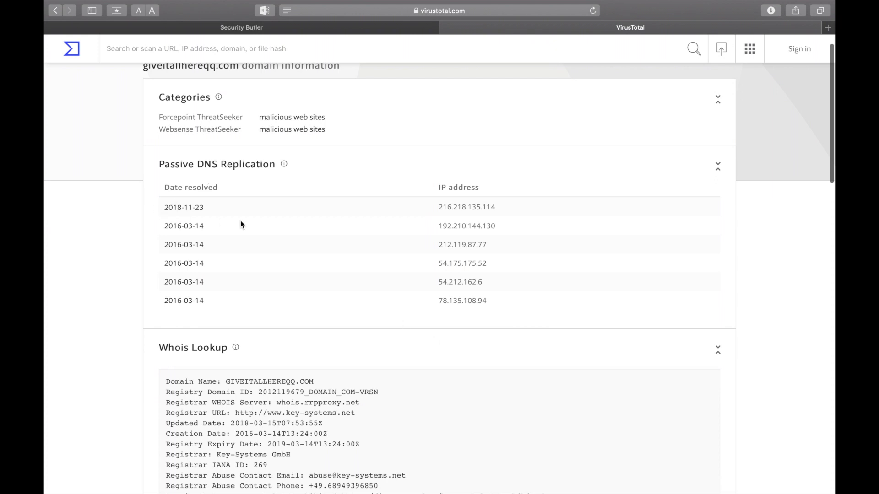
scroll("down", 3)
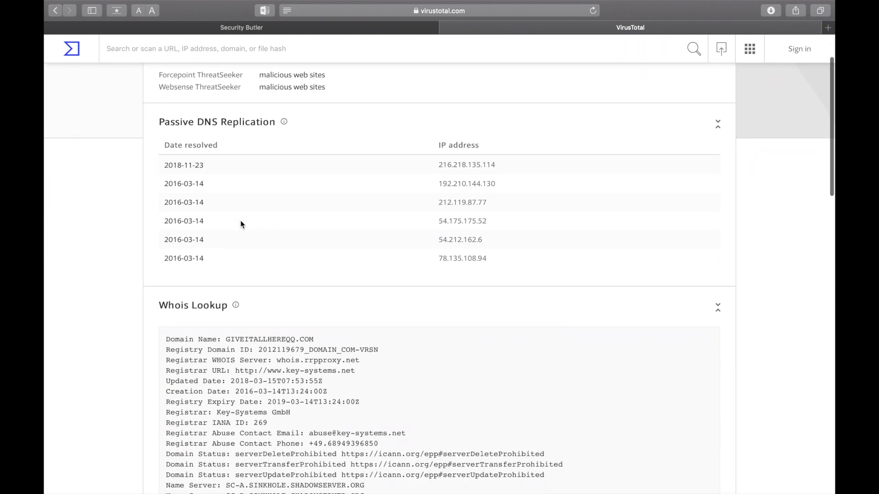
scroll("down", 3)
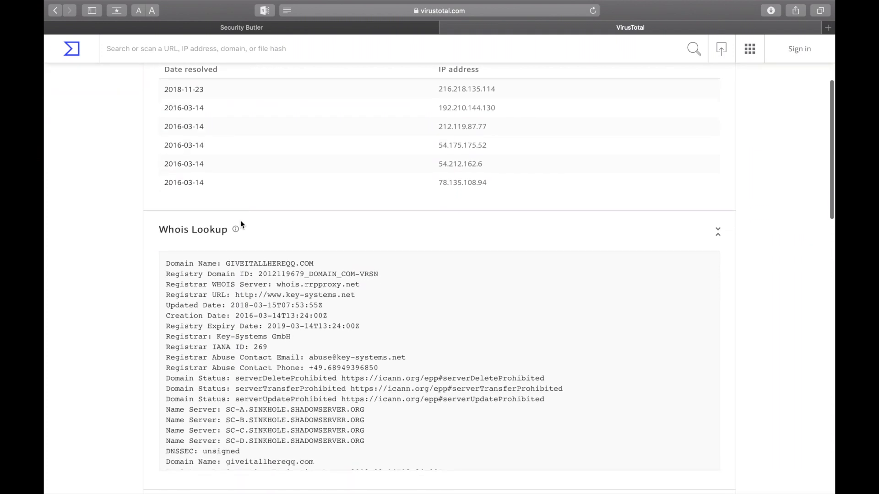
scroll("down", 3)
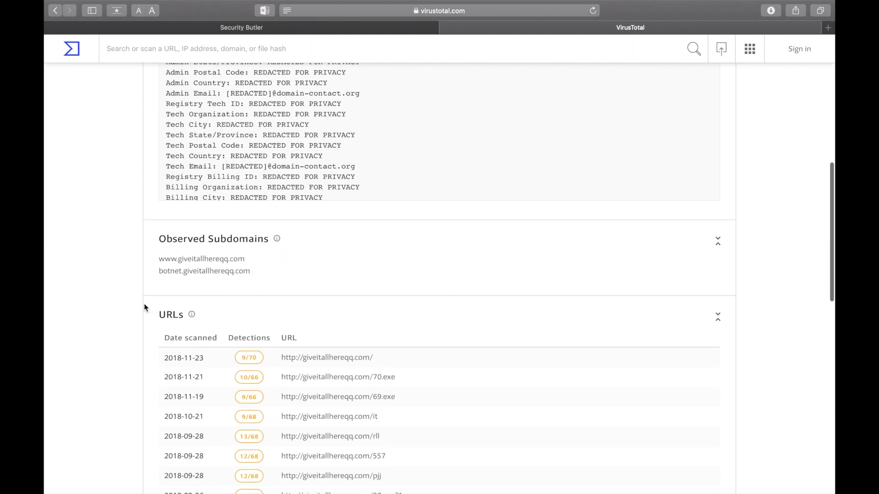
scroll("down", 3)
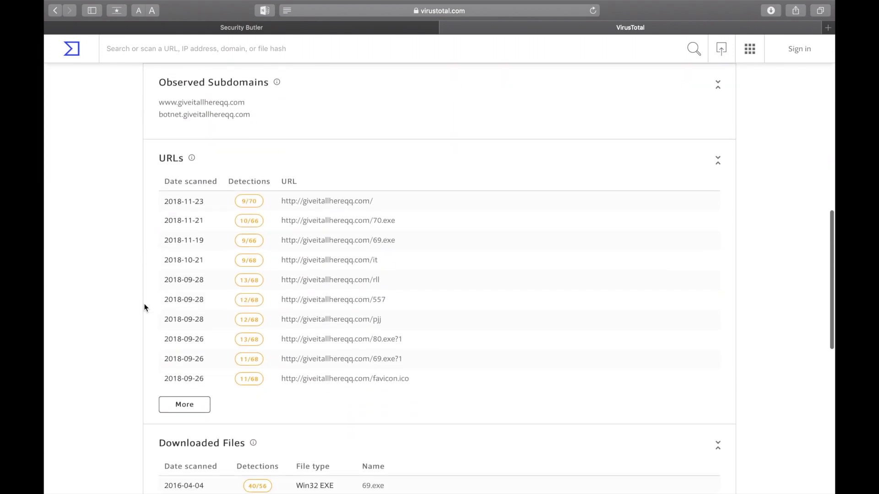
scroll("down", 3)
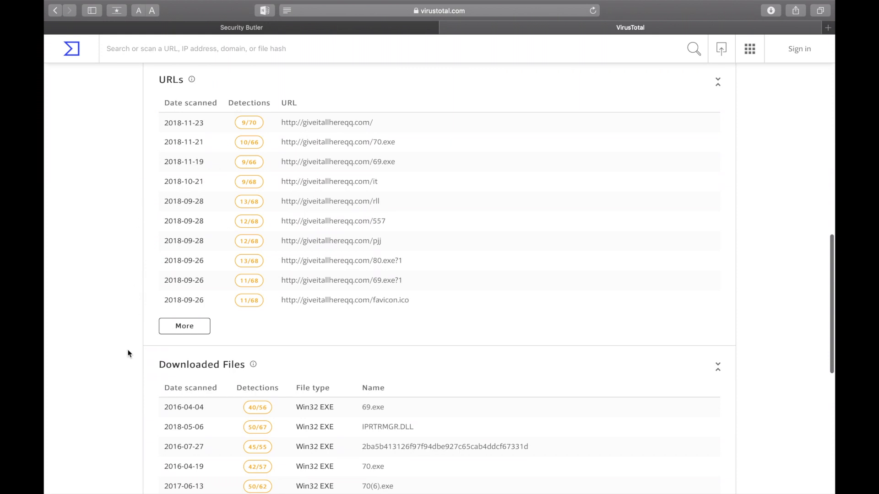
scroll("down", 3)
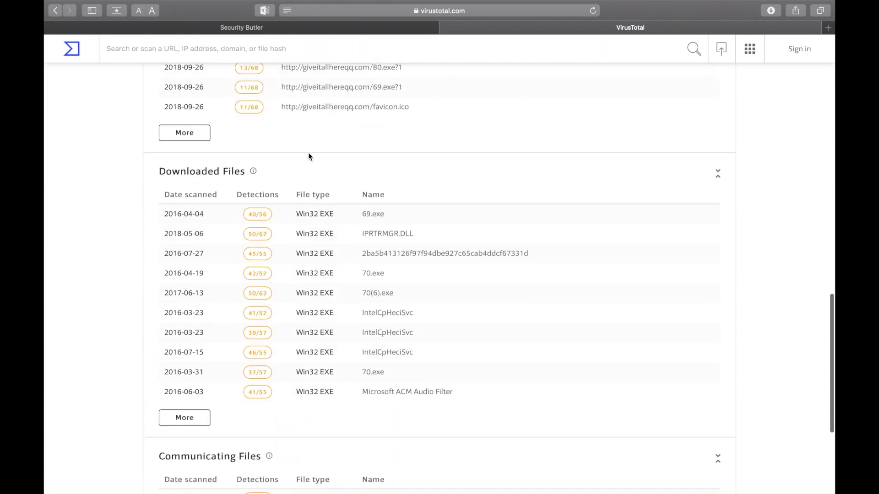
scroll("down", 3)
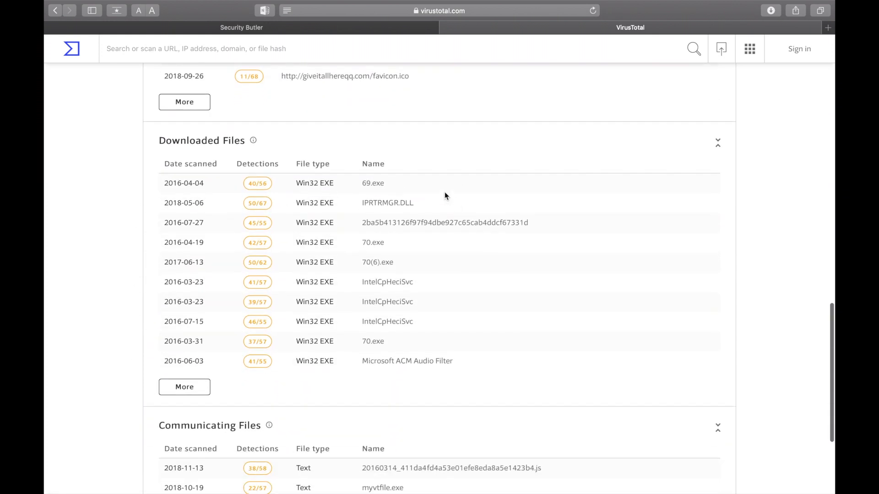
Step: View the 69.exe report with 40 of 56 engines detecting it, mostly as TeslaCrypt ransomware
left_click(373, 183)
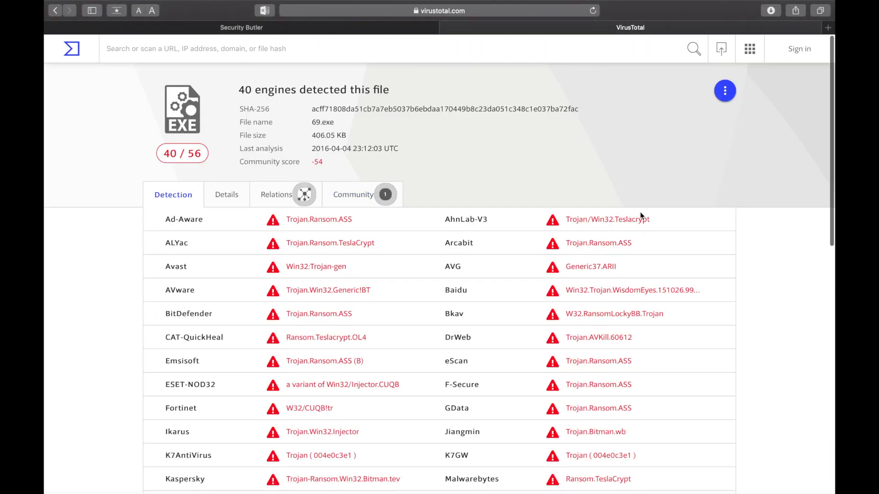
scroll("down", 3)
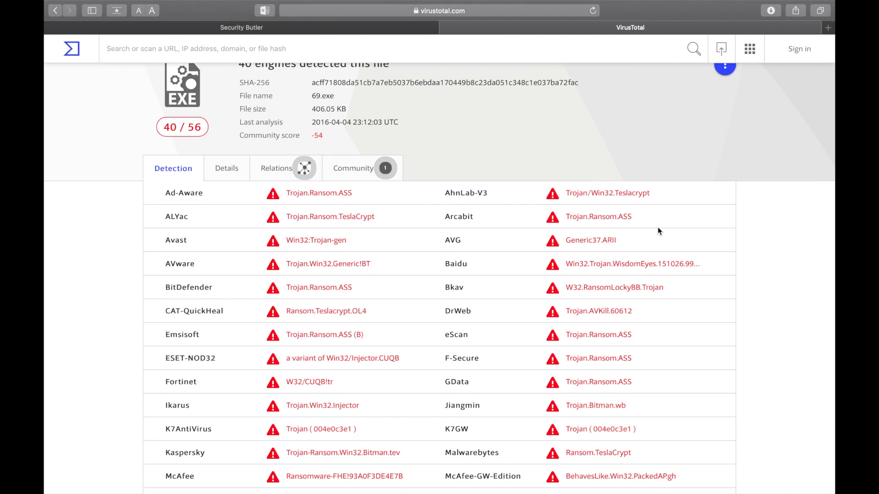
mouse_move(337, 39)
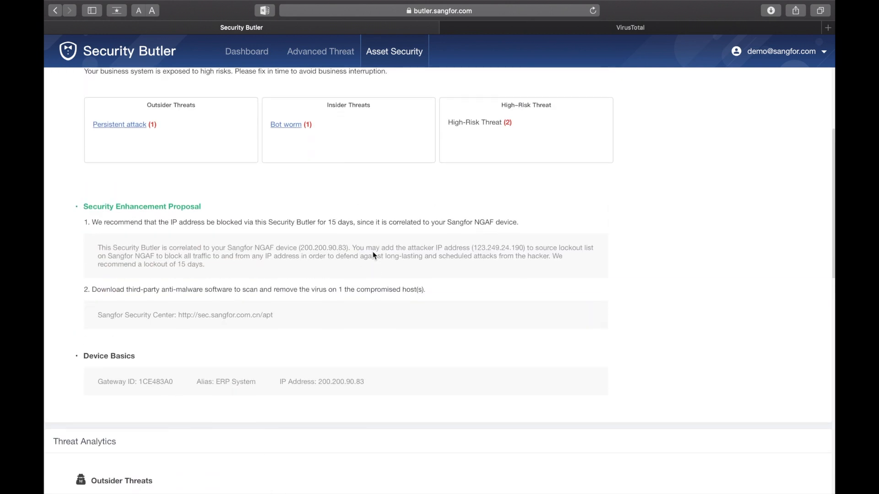
Step: Scroll back to the top of server_2's Asset Details page, marked hacked with its threat summary
scroll("up", 3)
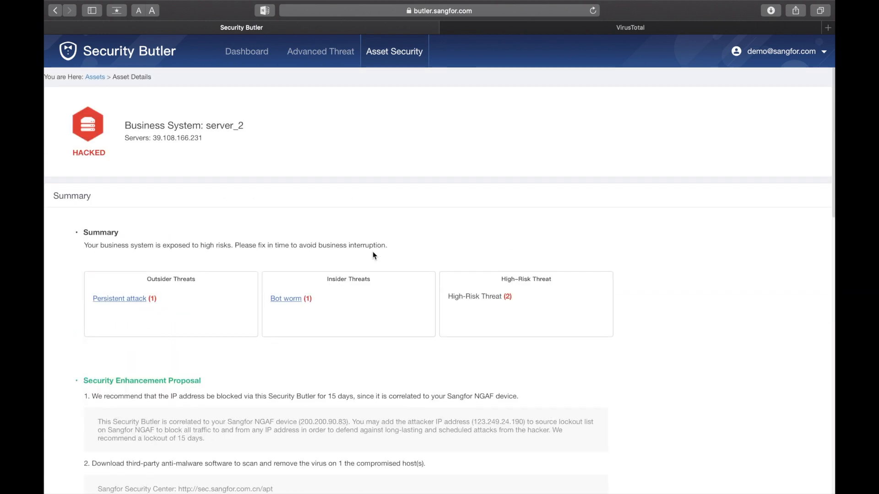